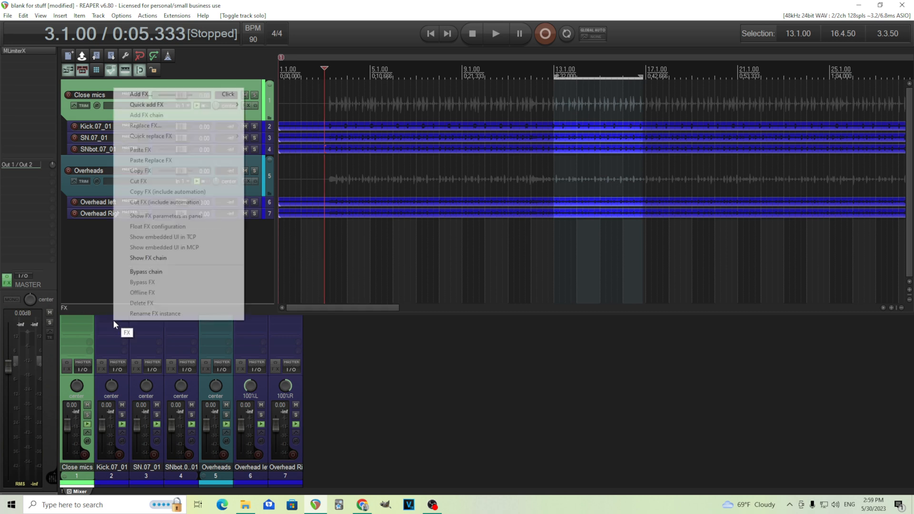
{"action": "mouse_move", "coordinate": [147, 104]}
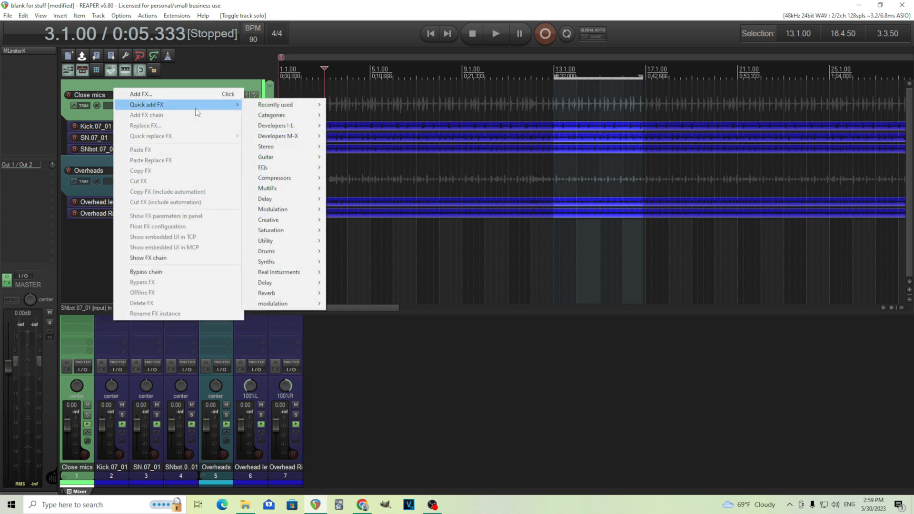
{"action": "mouse_move", "coordinate": [275, 104]}
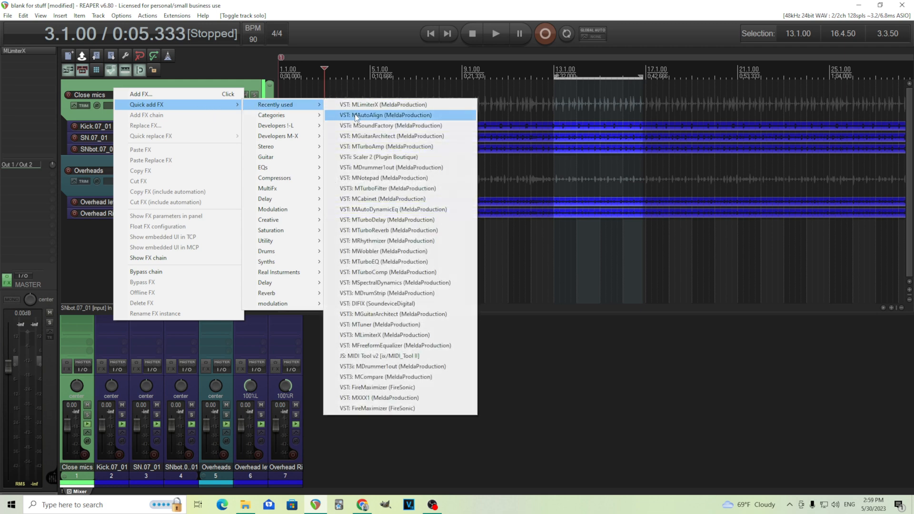
Add MAutoAlign from recently used FX to the Kick, SN and SNbot tracks
{"action": "left_click", "coordinate": [387, 115]}
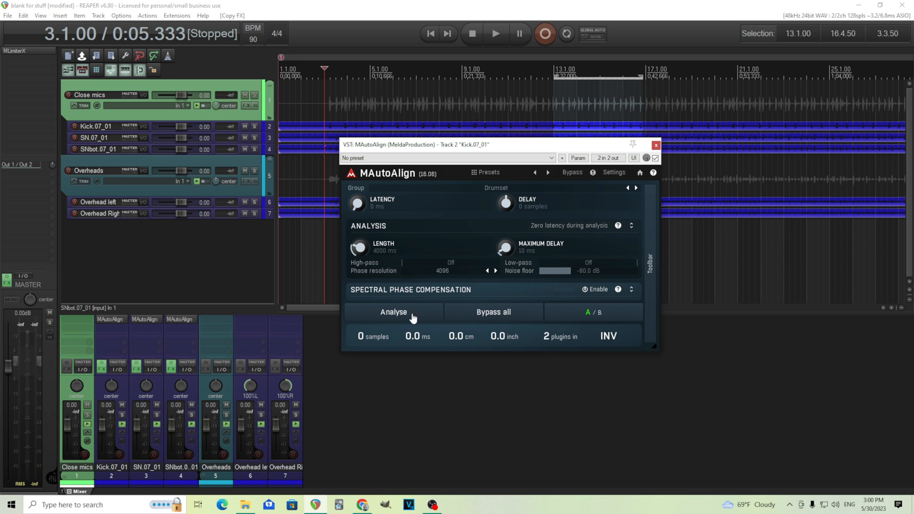
{"action": "mouse_move", "coordinate": [368, 138]}
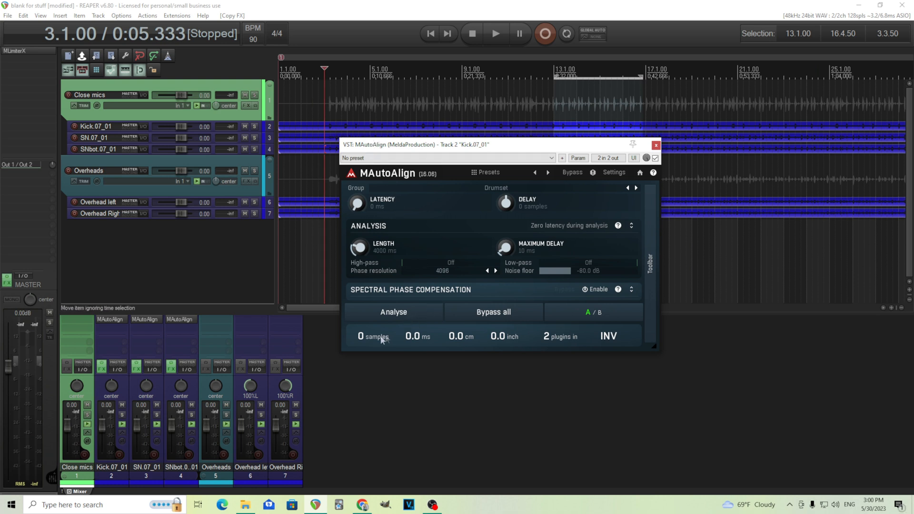
{"action": "mouse_move", "coordinate": [149, 329]}
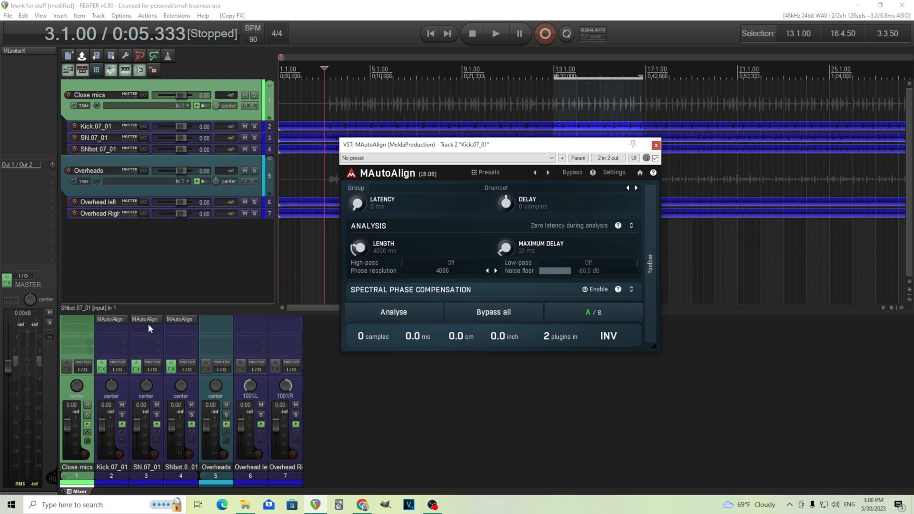
{"action": "mouse_move", "coordinate": [147, 320]}
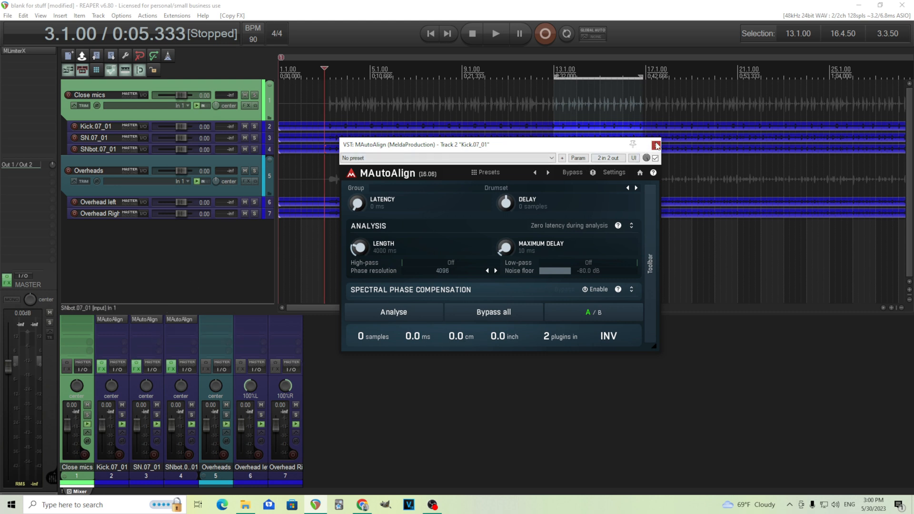
Close the aligner window and solo the Close mics group during a brief playback
{"action": "left_click", "coordinate": [655, 146]}
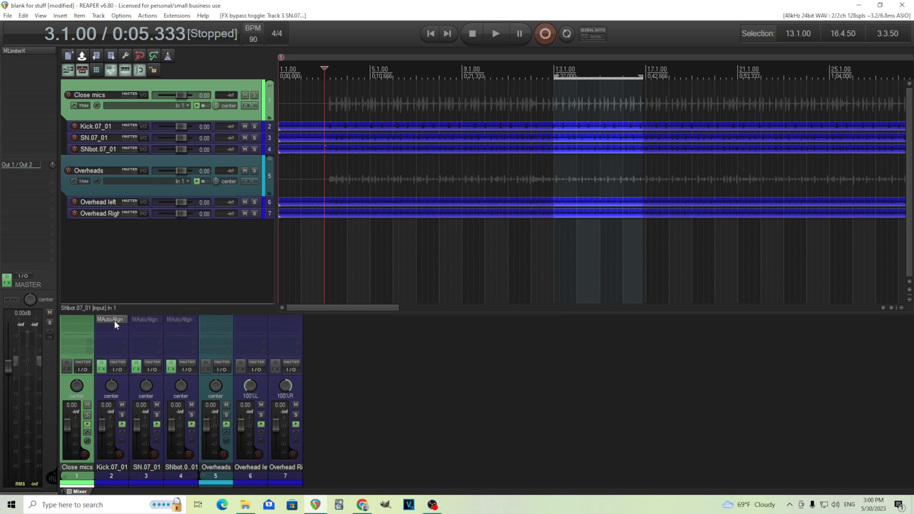
{"action": "left_click", "coordinate": [495, 34]}
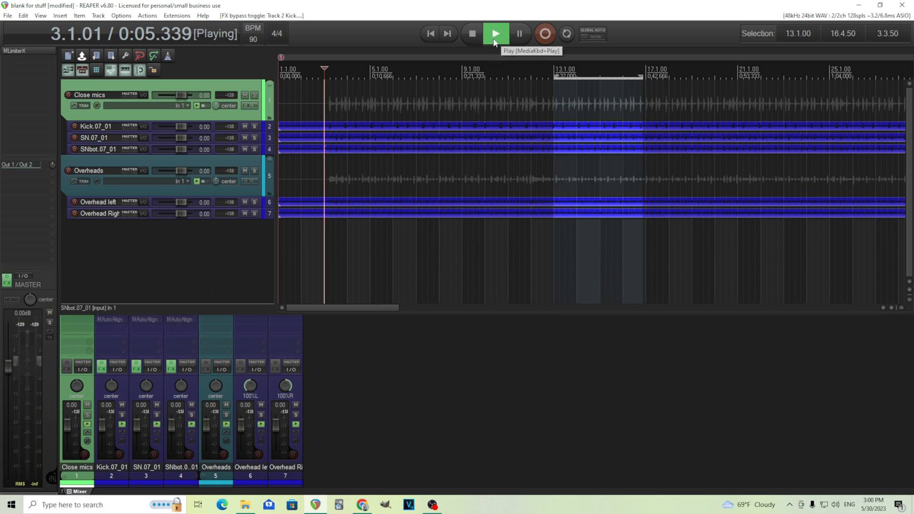
{"action": "mouse_move", "coordinate": [495, 33]}
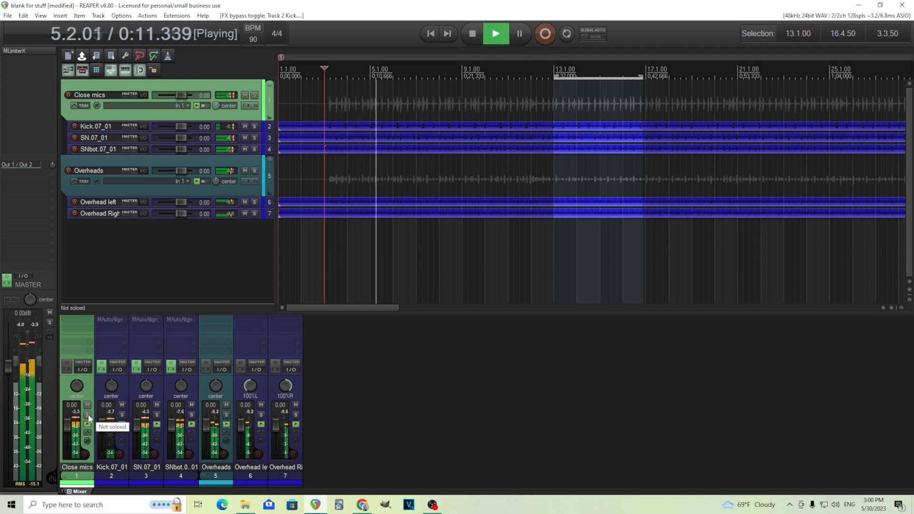
{"action": "left_click", "coordinate": [87, 415]}
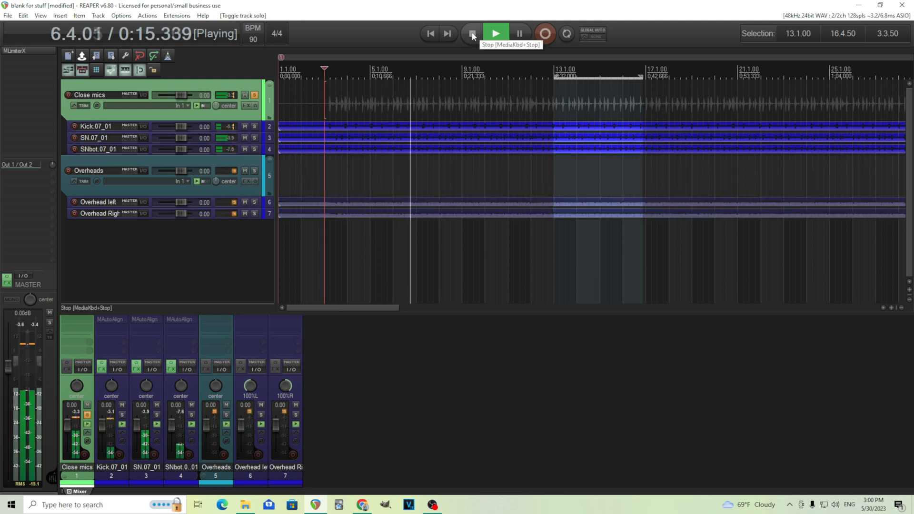
{"action": "left_click", "coordinate": [472, 33]}
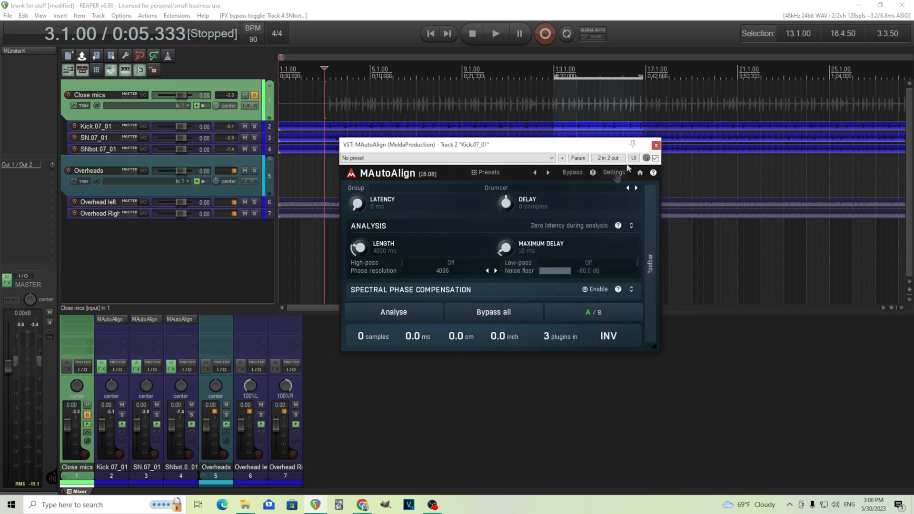
Analyse the close mics during playback, measuring a 411-sample offset with polarity inverted
{"action": "left_click", "coordinate": [656, 145]}
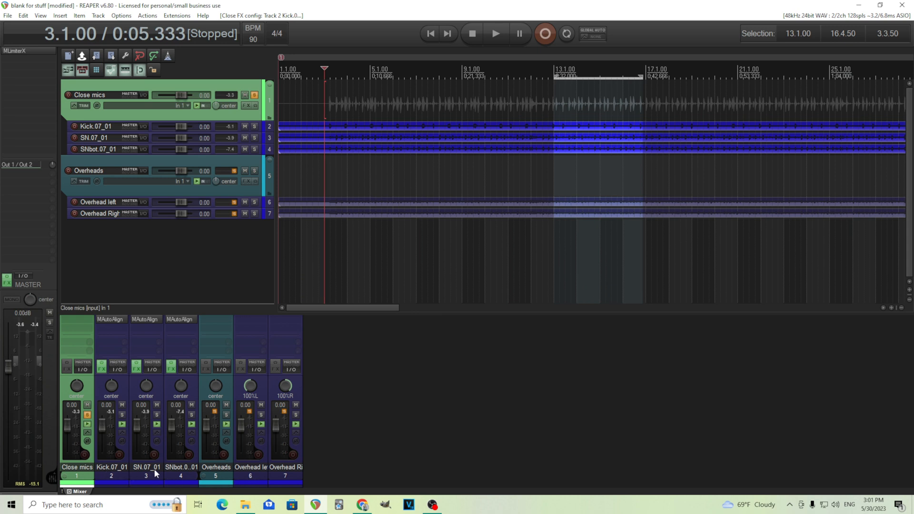
{"action": "mouse_move", "coordinate": [271, 481]}
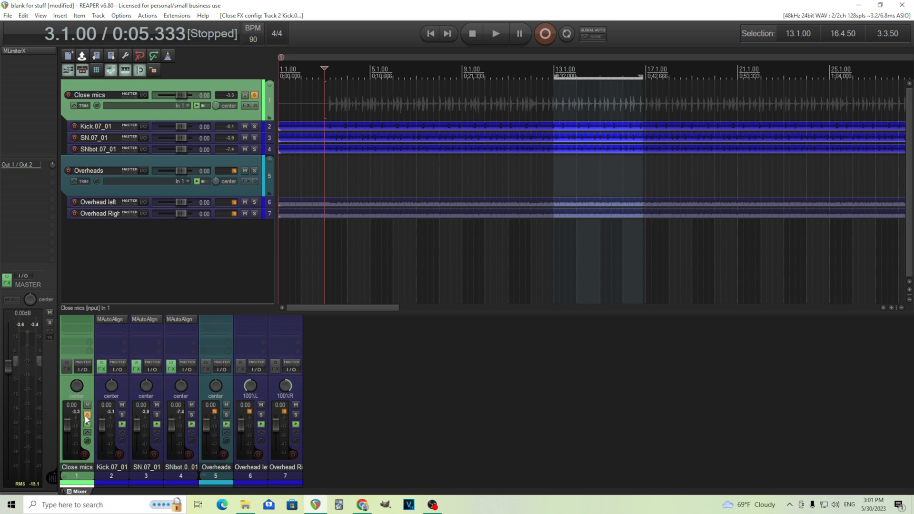
{"action": "left_click", "coordinate": [88, 416]}
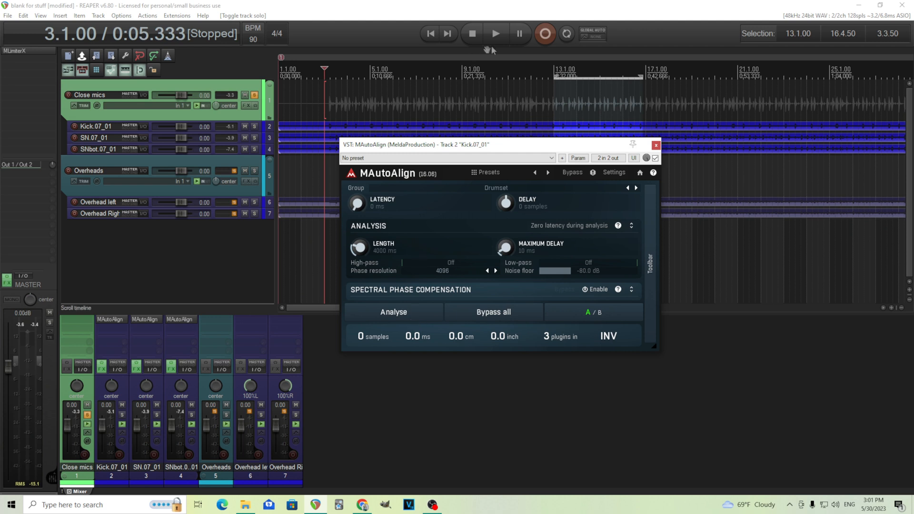
{"action": "left_click", "coordinate": [495, 33]}
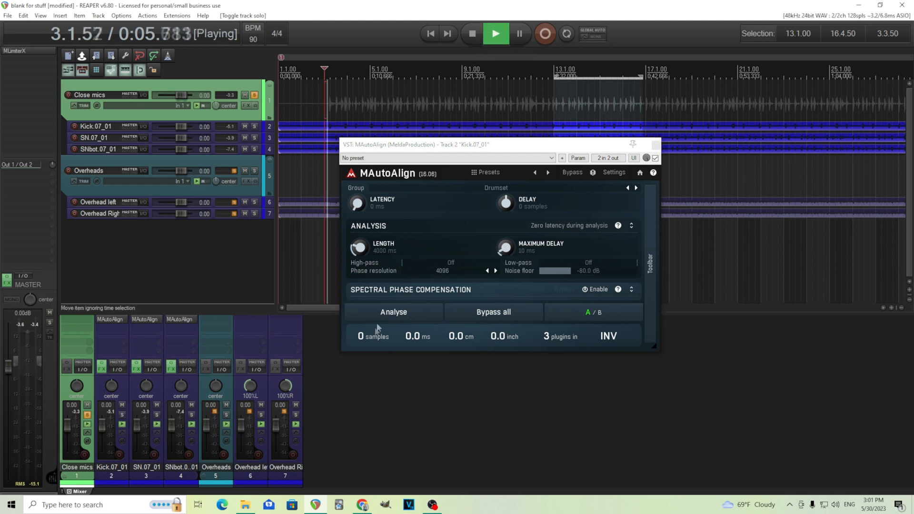
{"action": "left_click", "coordinate": [393, 312]}
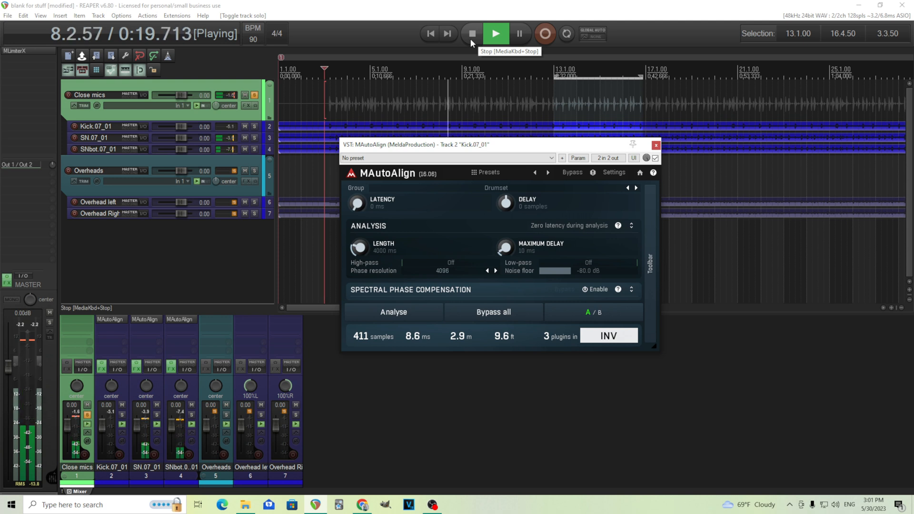
{"action": "left_click", "coordinate": [471, 34]}
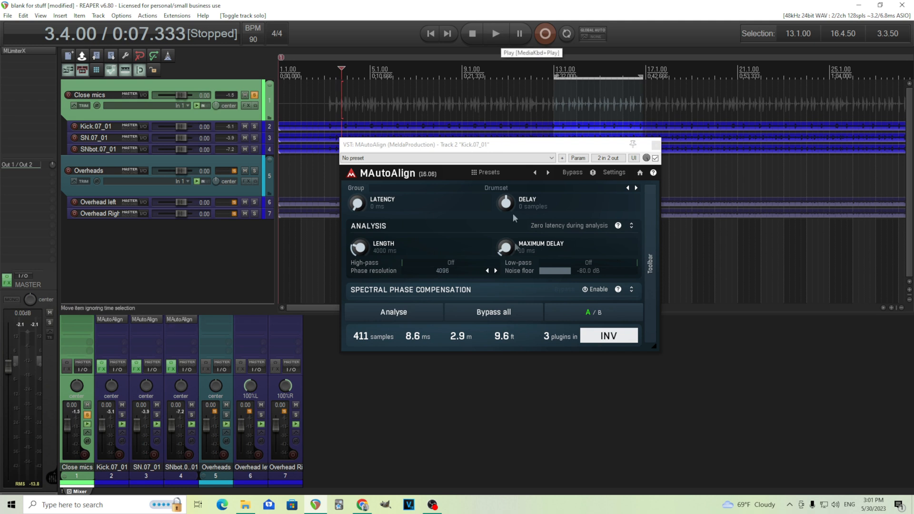
A/B the alignment with Bypass all, check SNbot's 123-sample offset, and close the windows
{"action": "left_click", "coordinate": [496, 34]}
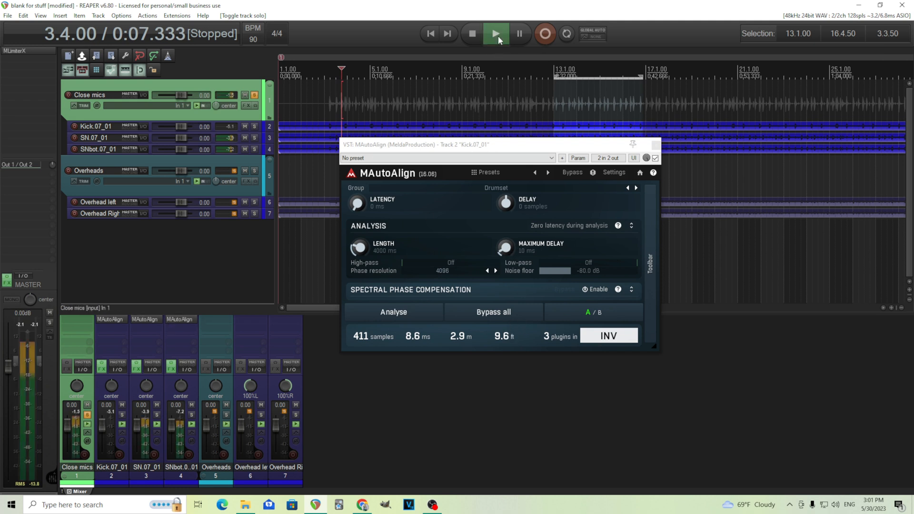
{"action": "left_click", "coordinate": [495, 33]}
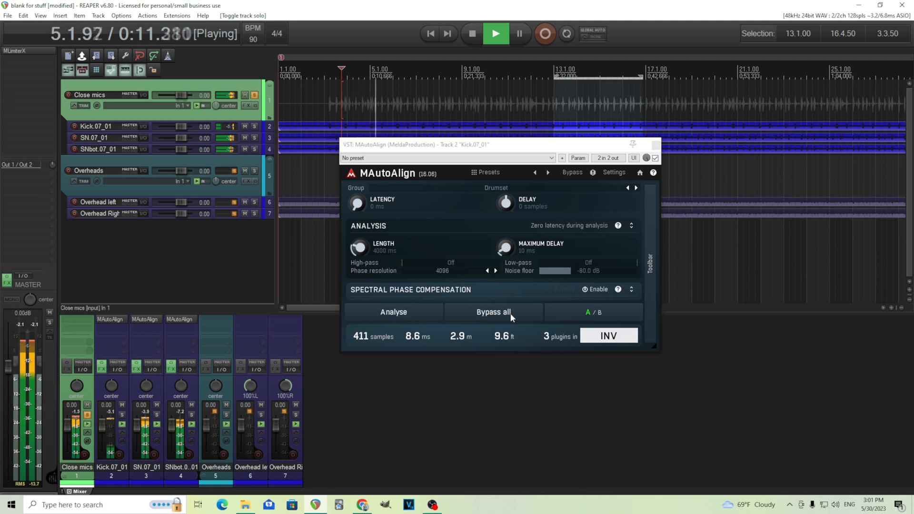
{"action": "left_click", "coordinate": [493, 312]}
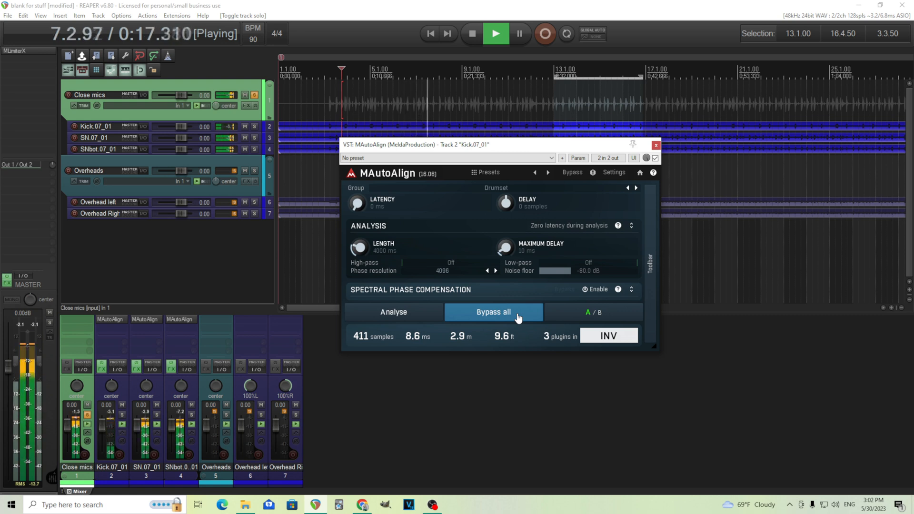
{"action": "left_click", "coordinate": [494, 311]}
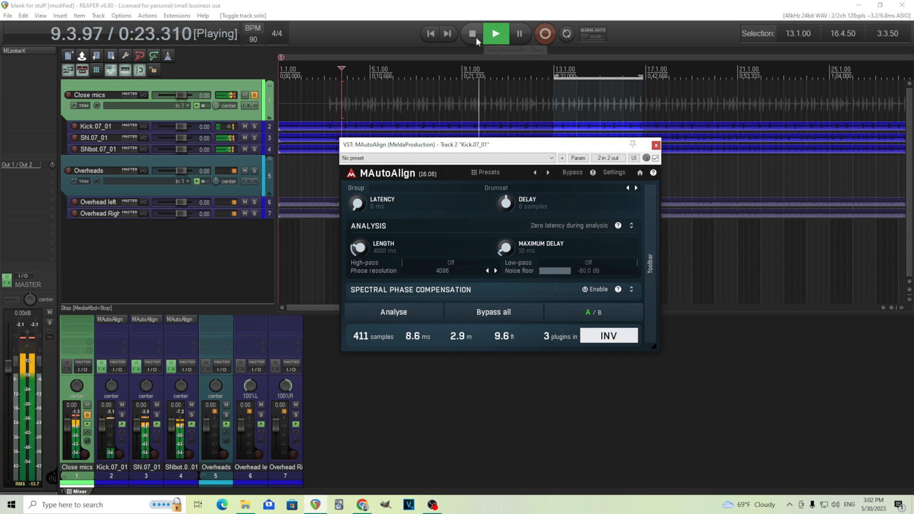
{"action": "left_click", "coordinate": [471, 34]}
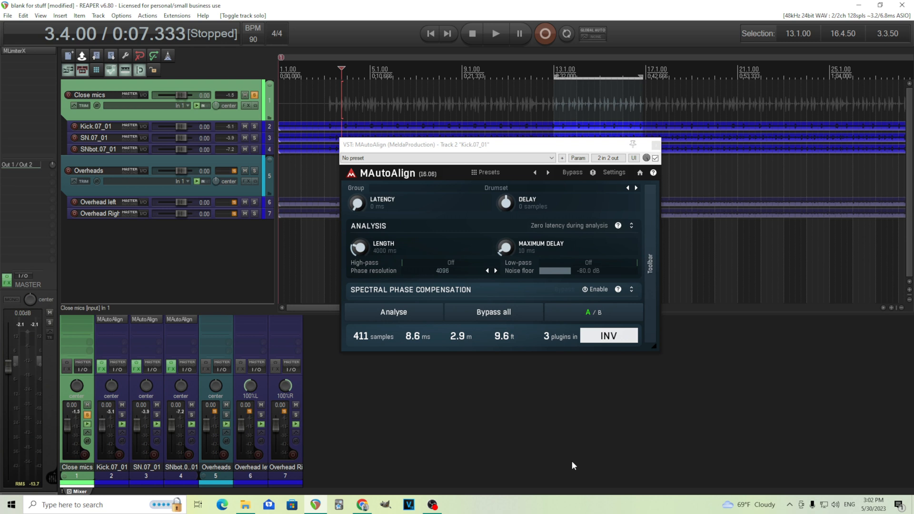
{"action": "mouse_move", "coordinate": [482, 181]}
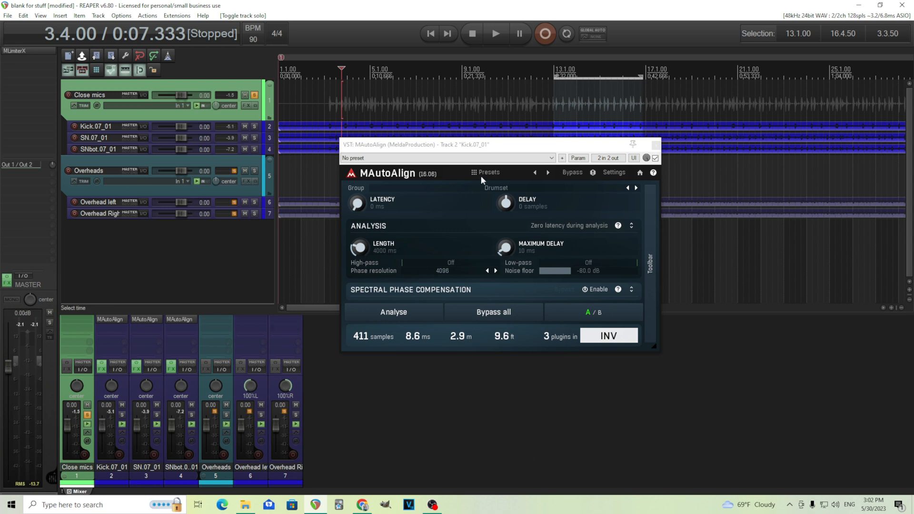
{"action": "left_click", "coordinate": [181, 320]}
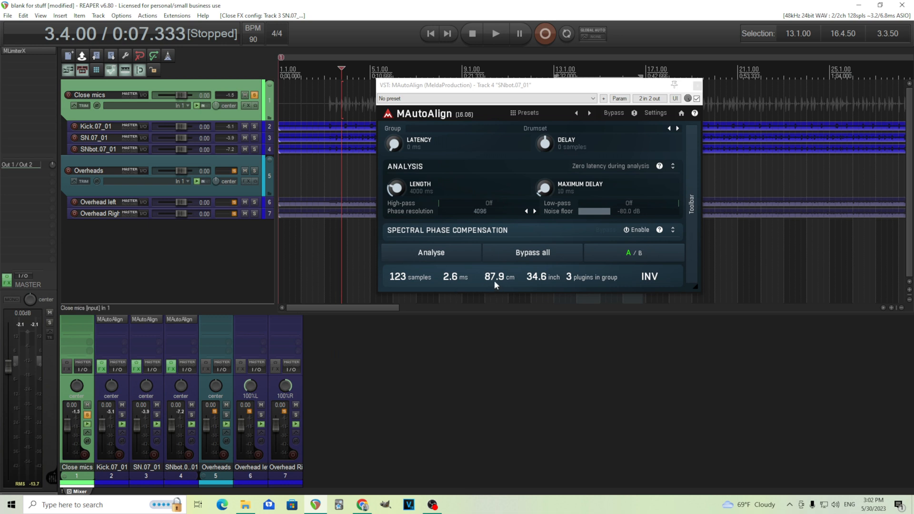
{"action": "mouse_move", "coordinate": [454, 285]}
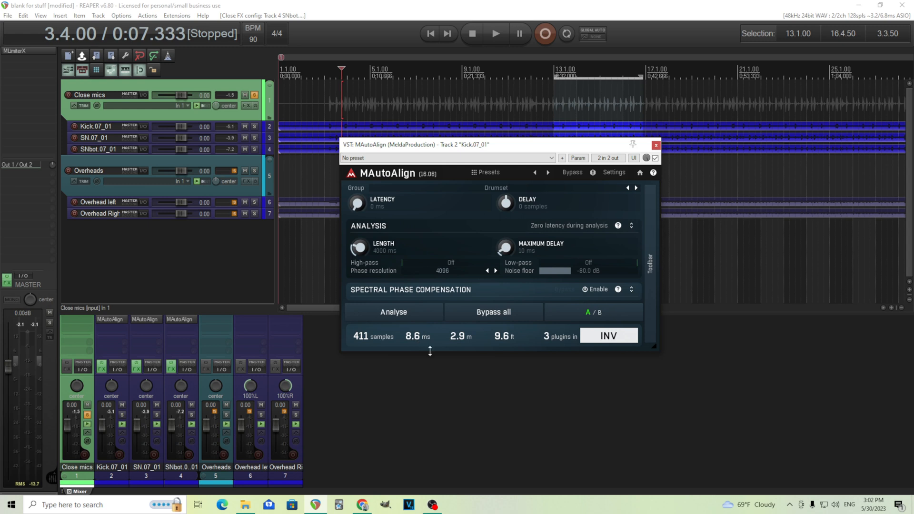
{"action": "left_click", "coordinate": [655, 145]}
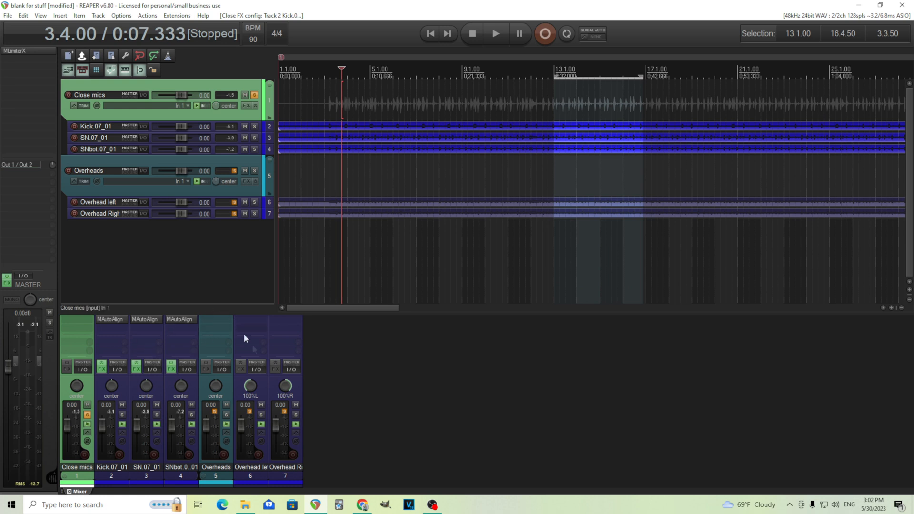
Solo the Overheads group and briefly play and stop the drums
{"action": "left_click", "coordinate": [224, 415]}
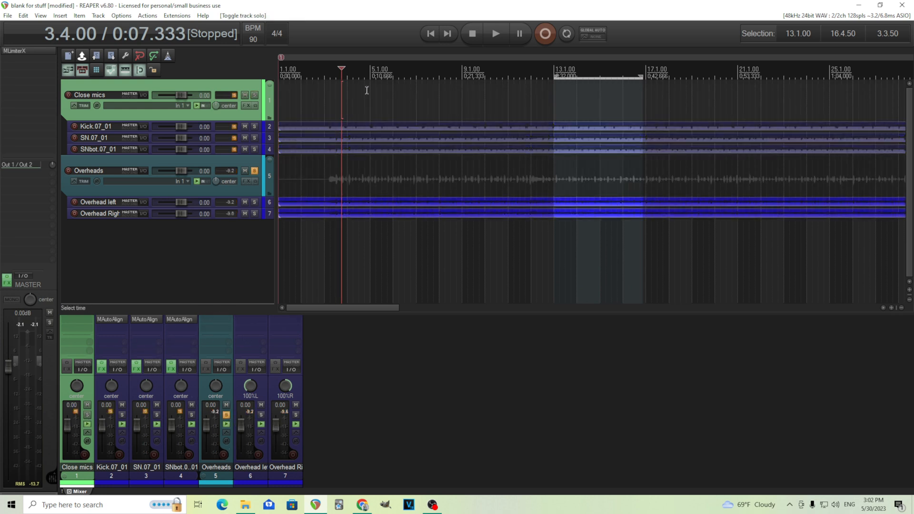
{"action": "left_click", "coordinate": [495, 34]}
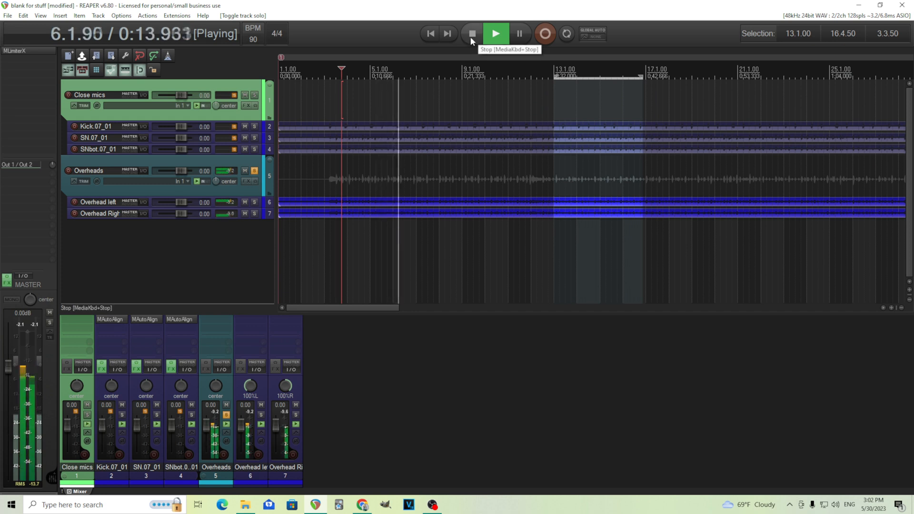
{"action": "left_click", "coordinate": [470, 33]}
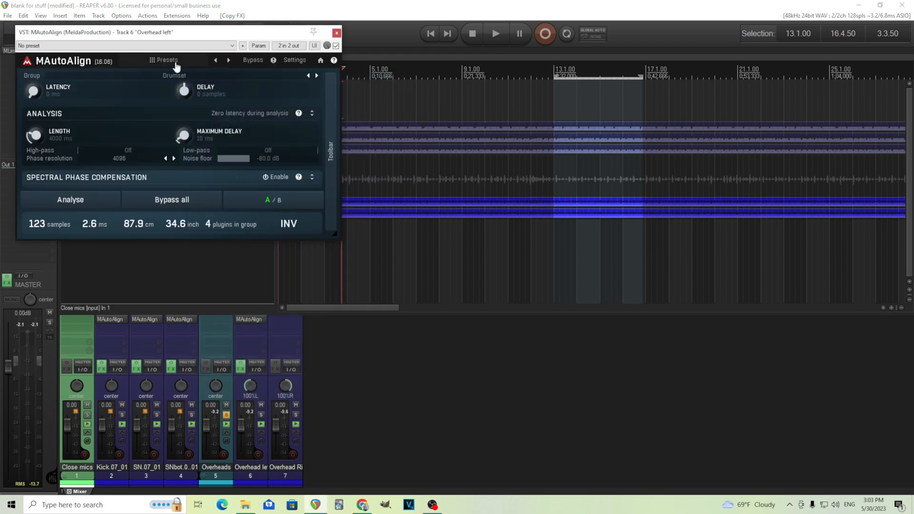
Assign the Overhead left aligner to the Drumset overheads group
{"action": "left_click", "coordinate": [167, 60]}
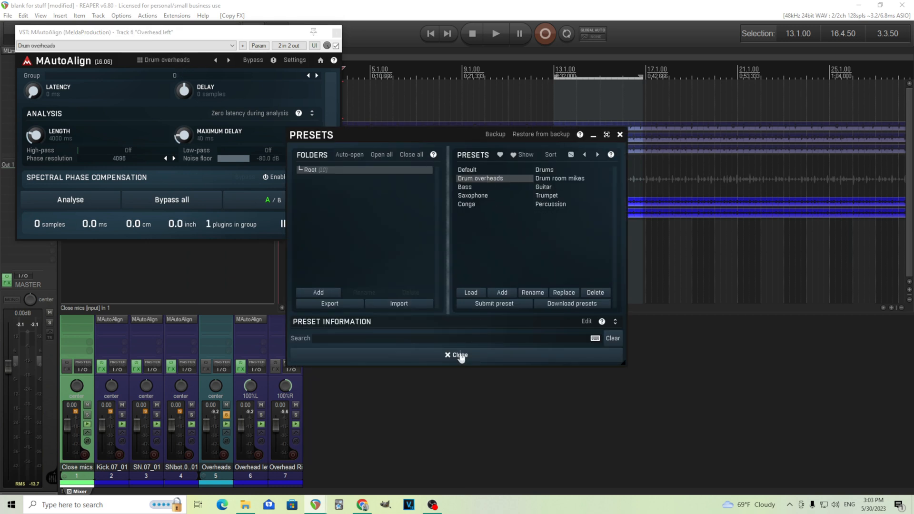
{"action": "left_click", "coordinate": [457, 356]}
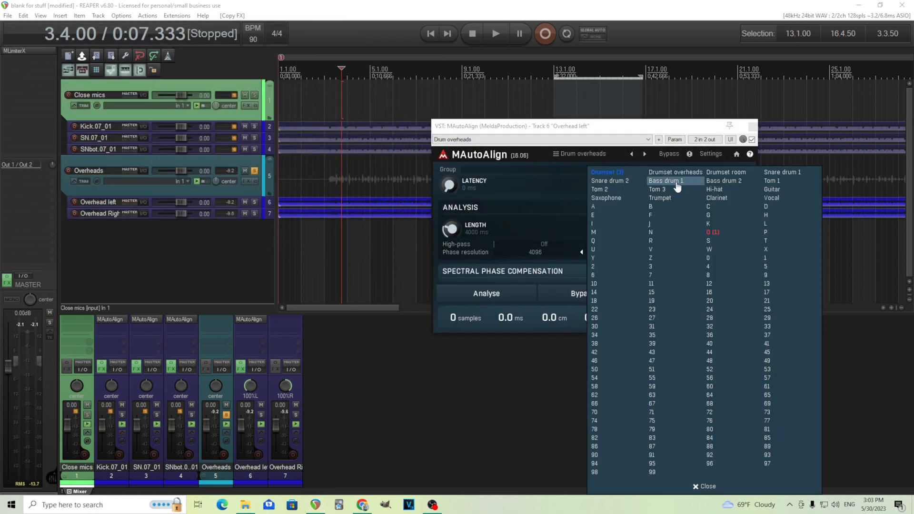
{"action": "mouse_move", "coordinate": [675, 171]}
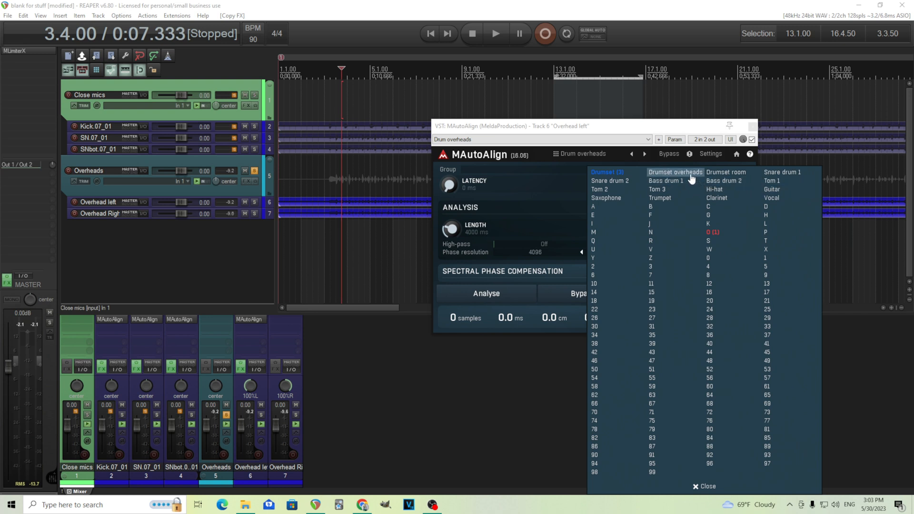
{"action": "left_click", "coordinate": [675, 171]}
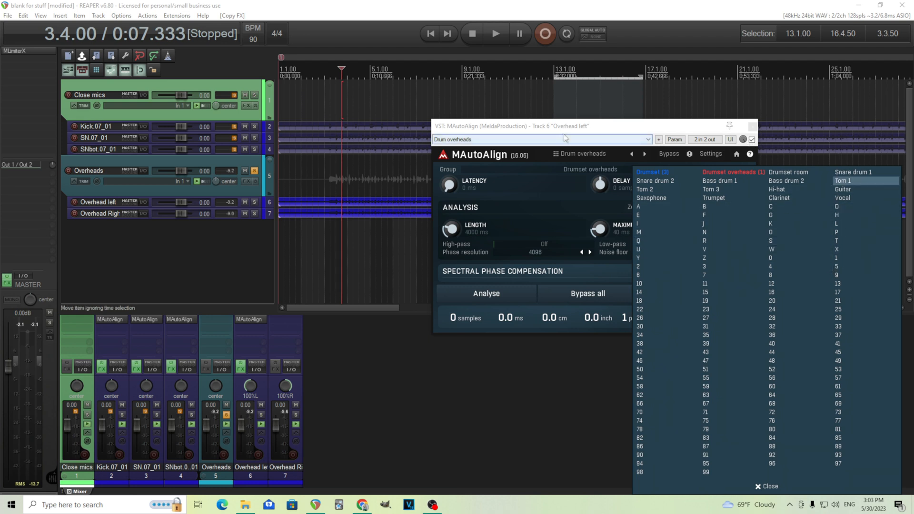
{"action": "left_click", "coordinate": [770, 486]}
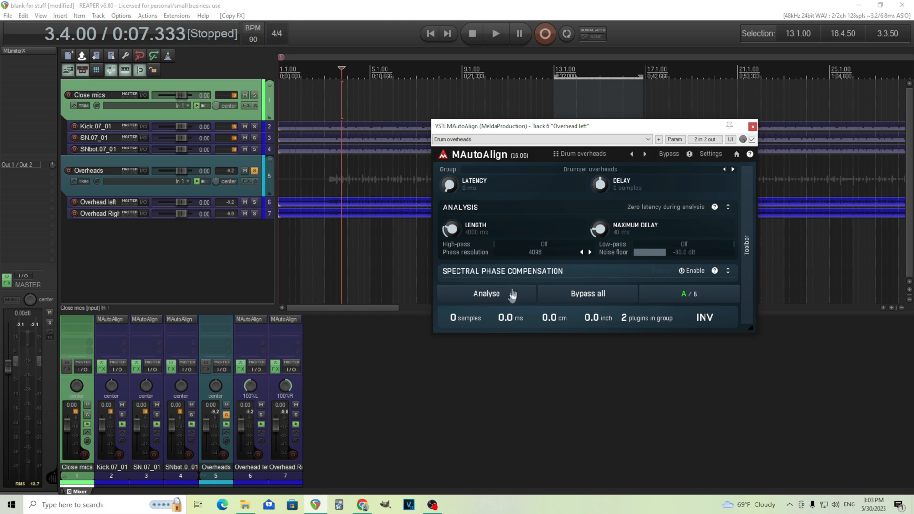
Analyse the overheads during playback for a 135-sample offset and compare with Bypass all
{"action": "left_click", "coordinate": [495, 33]}
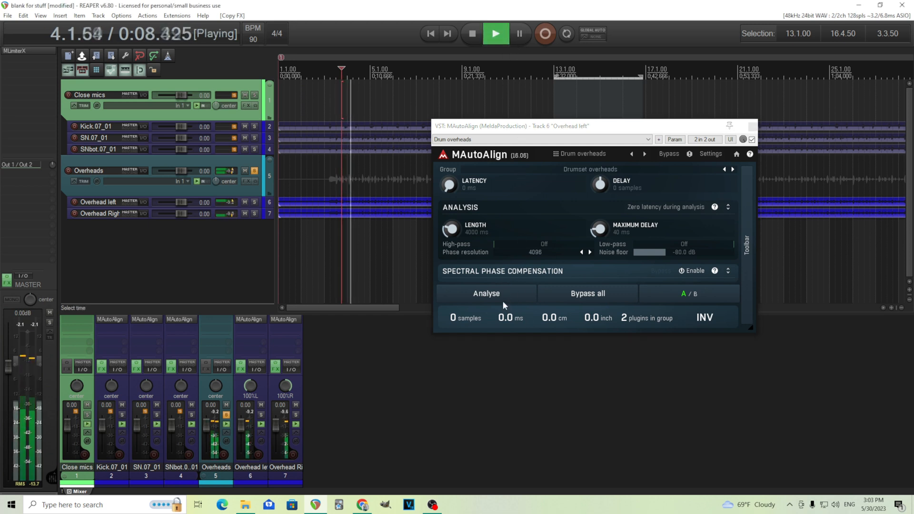
{"action": "left_click", "coordinate": [486, 294]}
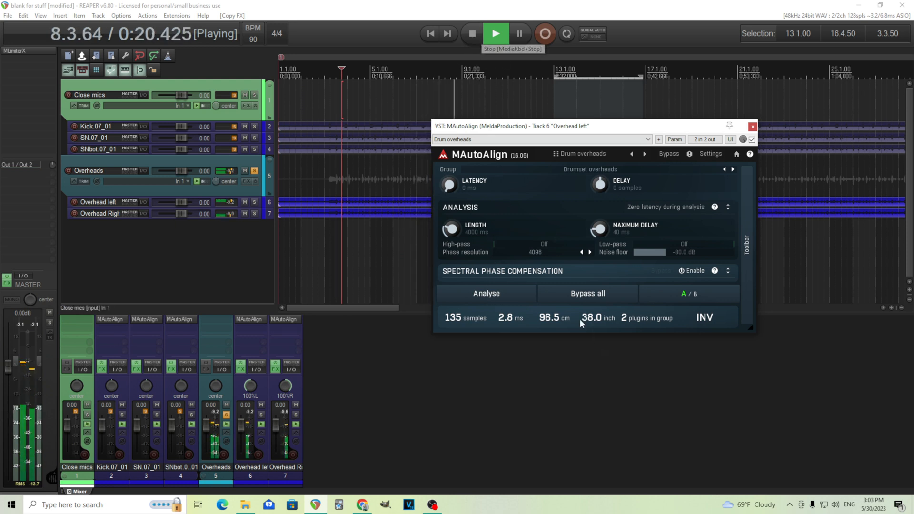
{"action": "left_click", "coordinate": [587, 294]}
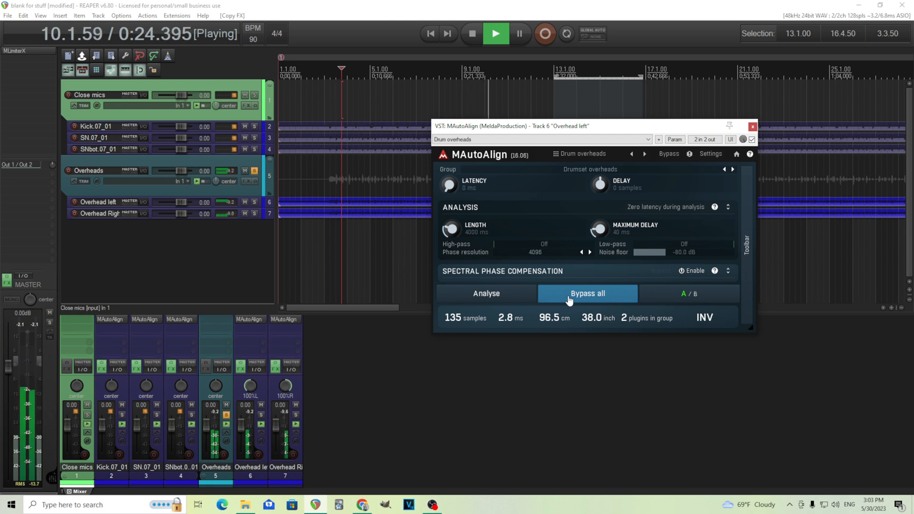
{"action": "left_click", "coordinate": [587, 293]}
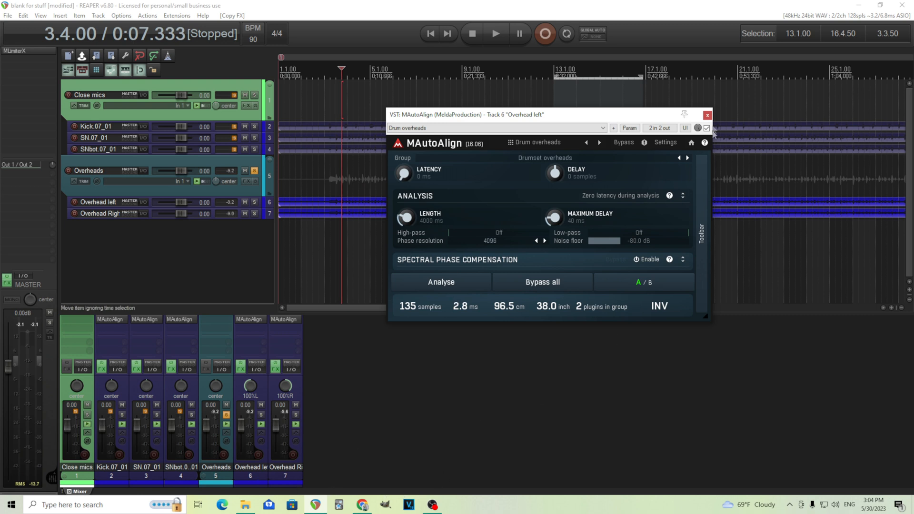
Close the overhead aligner window and briefly play and stop the drums
{"action": "left_click", "coordinate": [707, 115]}
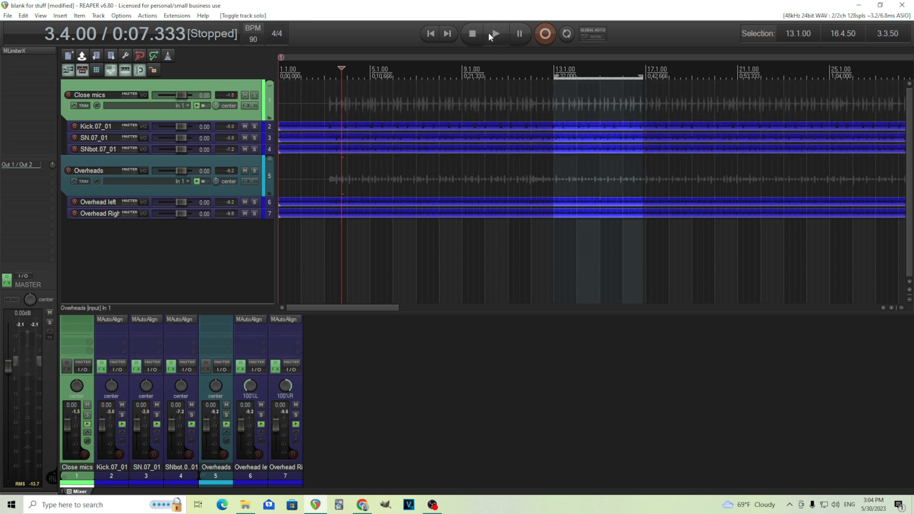
{"action": "left_click", "coordinate": [495, 34]}
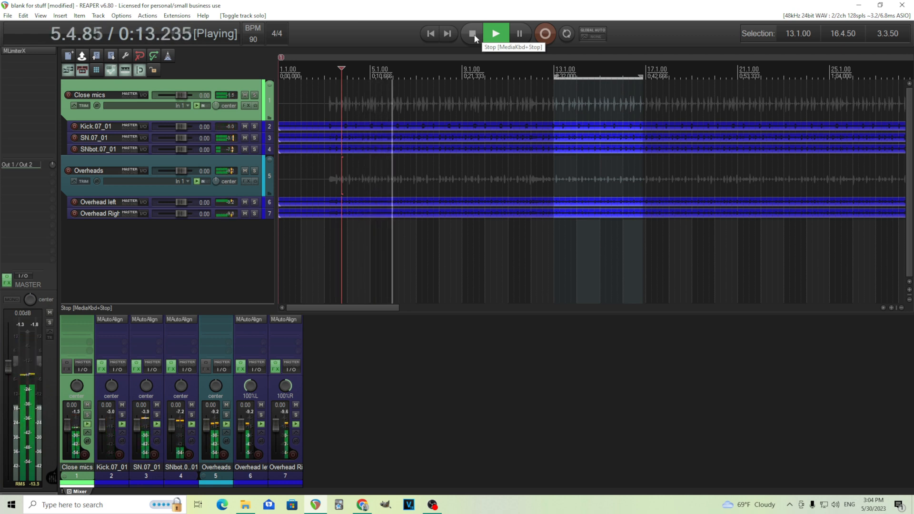
{"action": "left_click", "coordinate": [472, 33]}
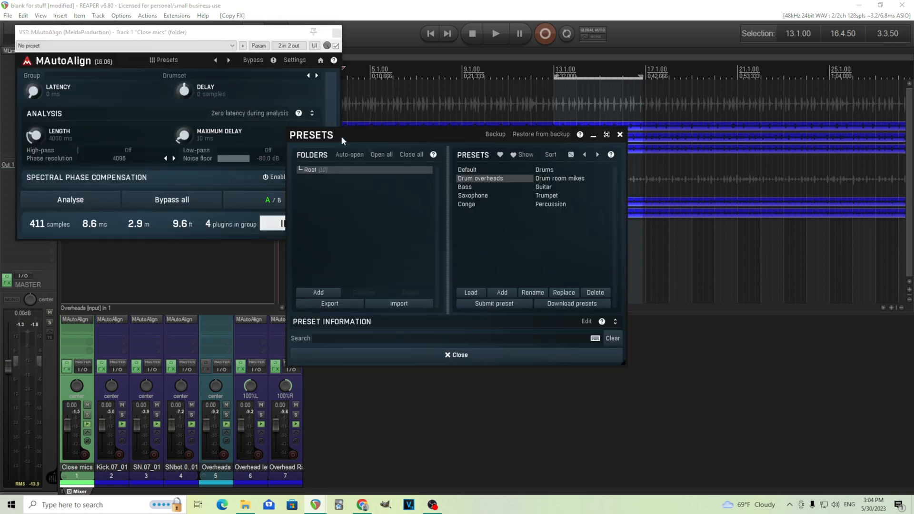
{"action": "mouse_move", "coordinate": [559, 187]}
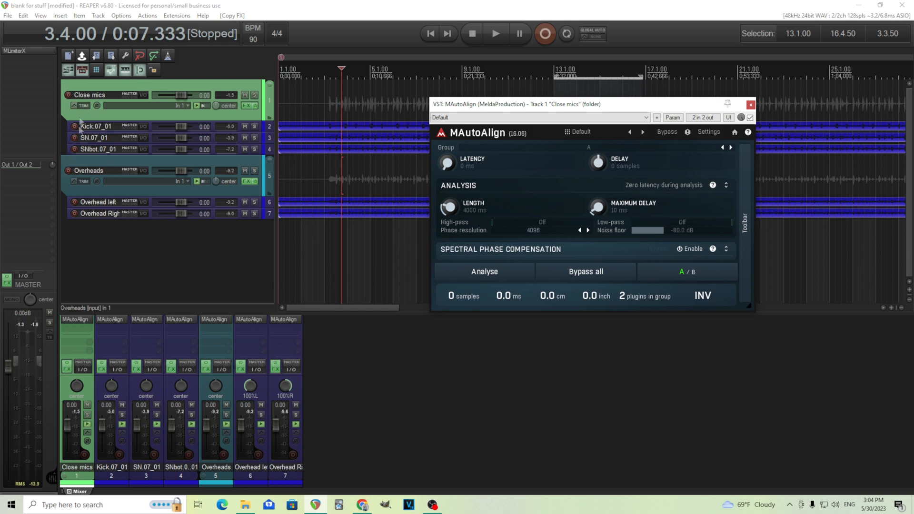
{"action": "mouse_move", "coordinate": [85, 218]}
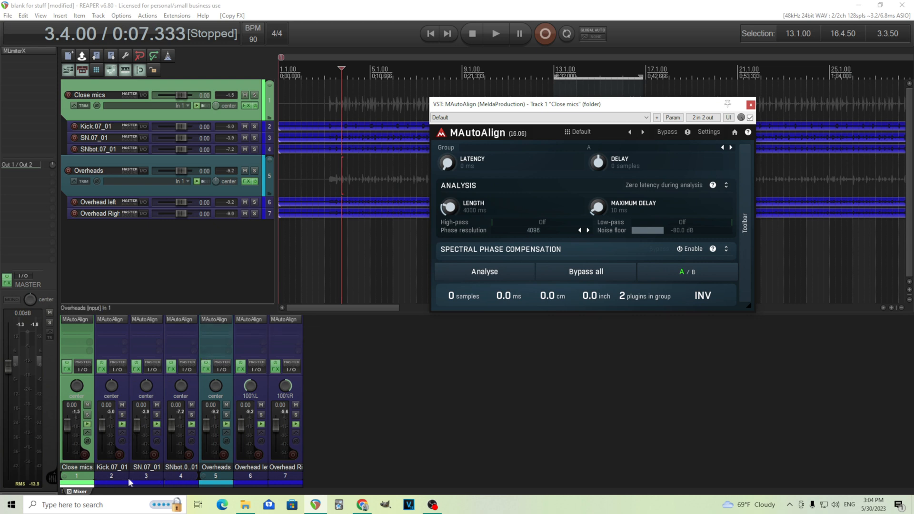
{"action": "mouse_move", "coordinate": [257, 483]}
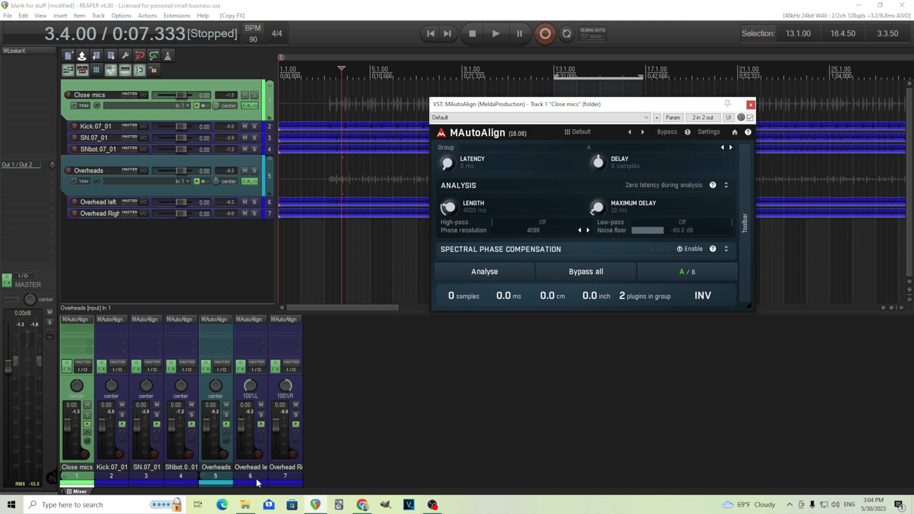
{"action": "mouse_move", "coordinate": [105, 493]}
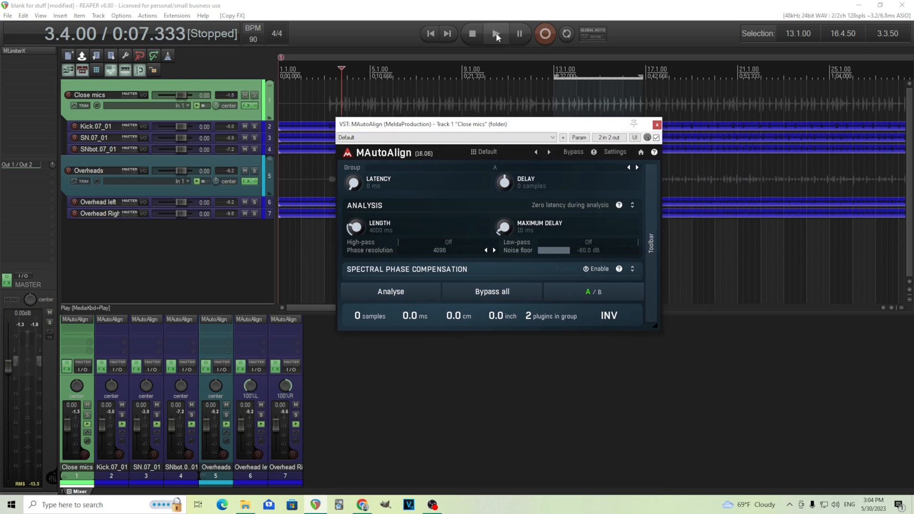
Analyse Close mics for a 322-sample offset, compare with Bypass all, then close the aligner
{"action": "left_click", "coordinate": [496, 33]}
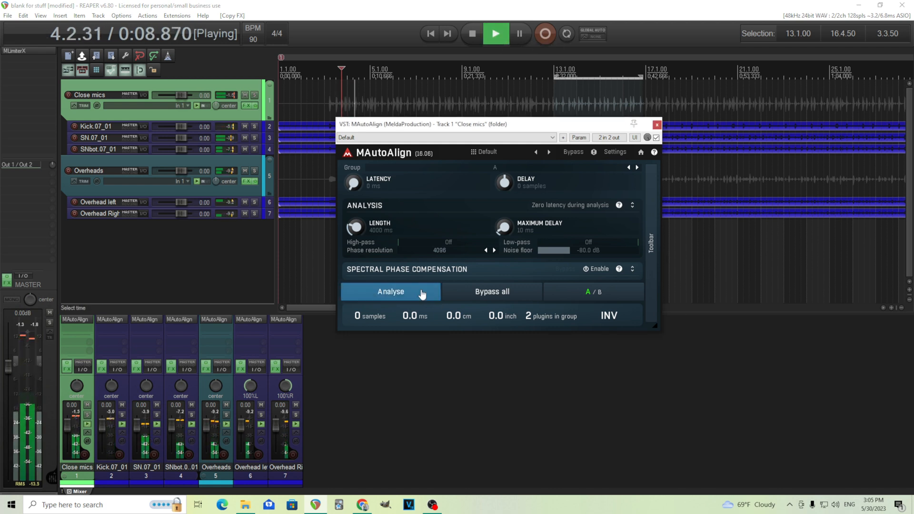
{"action": "left_click", "coordinate": [391, 291]}
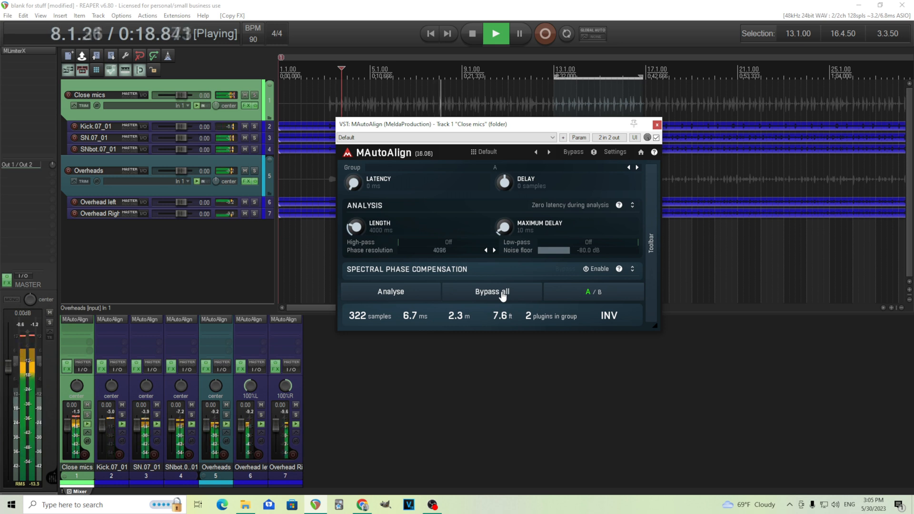
{"action": "left_click", "coordinate": [492, 291]}
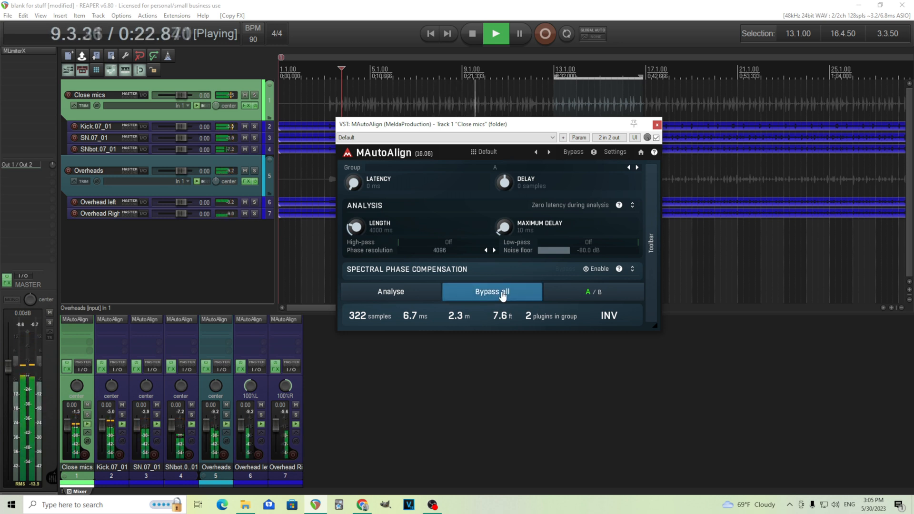
{"action": "left_click", "coordinate": [492, 291]}
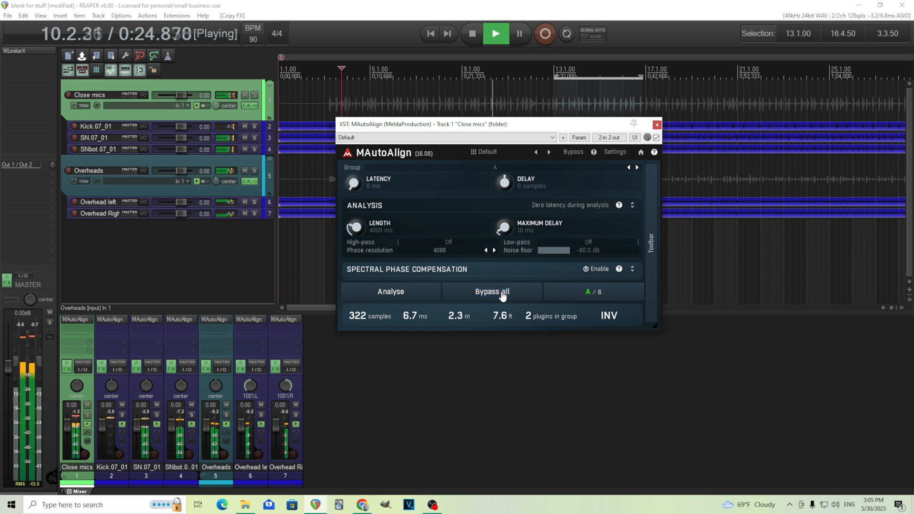
{"action": "left_click", "coordinate": [471, 33]}
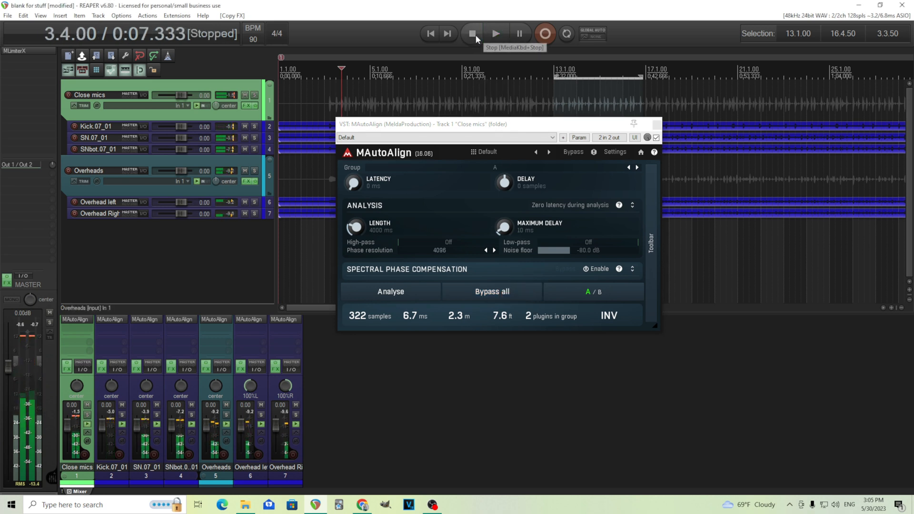
{"action": "left_click", "coordinate": [471, 33]}
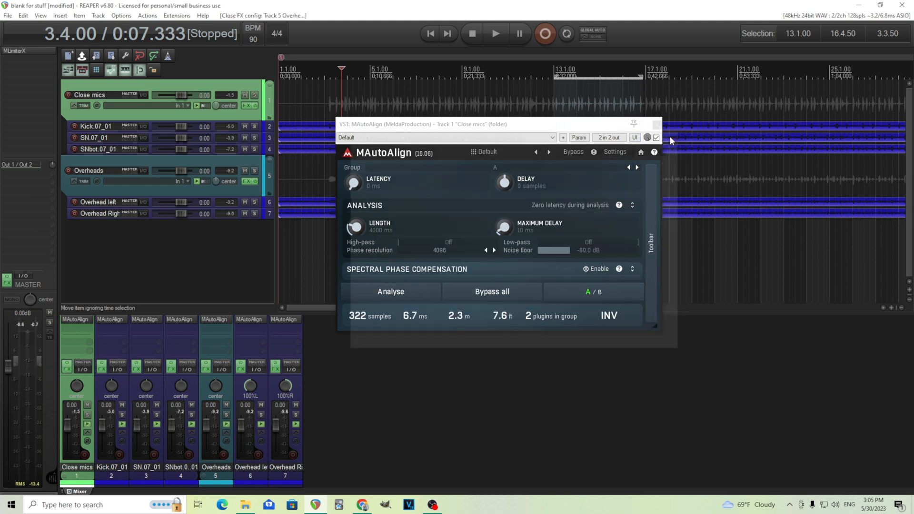
{"action": "left_click", "coordinate": [655, 124]}
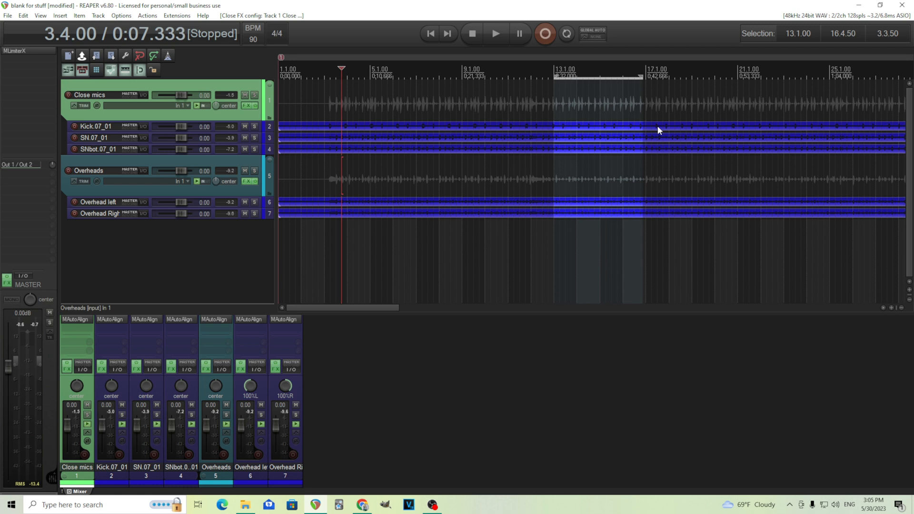
{"action": "mouse_move", "coordinate": [208, 307]}
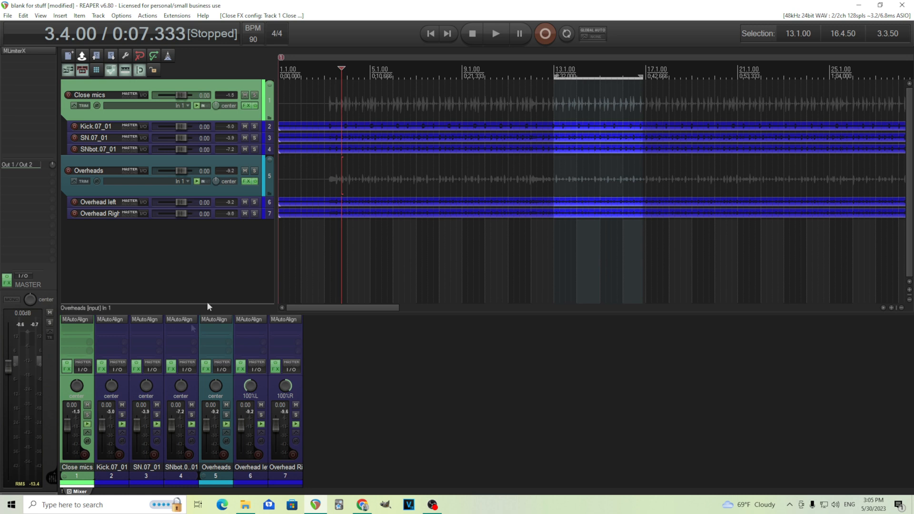
{"action": "mouse_move", "coordinate": [75, 320]}
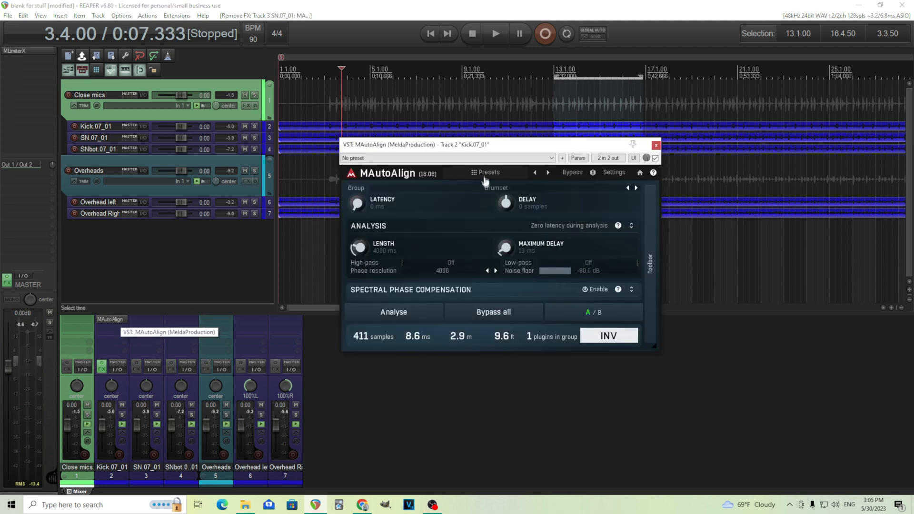
Choose the Drums preset for the Kick.07_01 aligner and close its window
{"action": "left_click", "coordinate": [488, 172]}
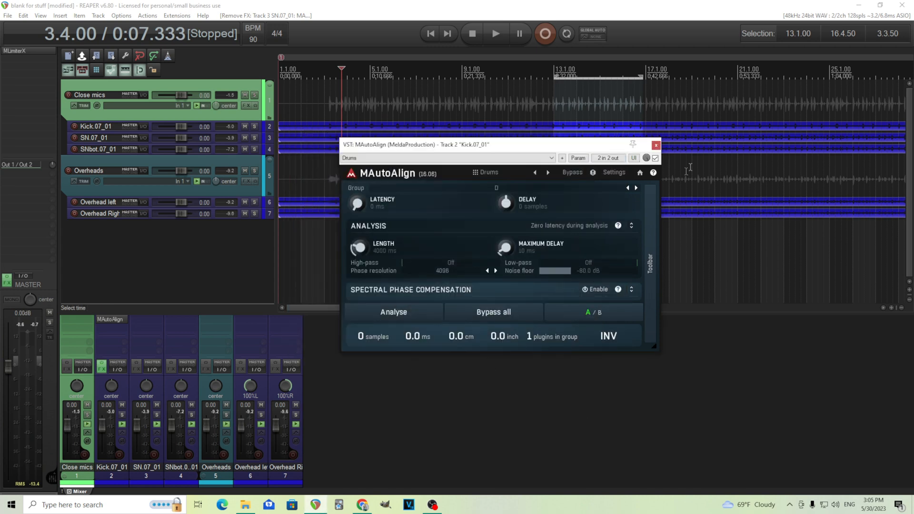
{"action": "left_click", "coordinate": [654, 145]}
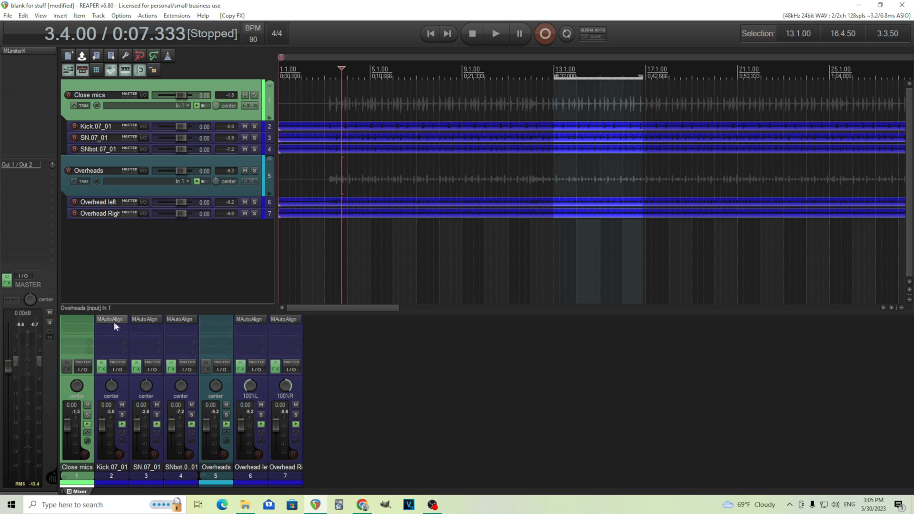
Reopen the kick aligner, compare the 719-sample five-instance alignment with Bypass all, then stop
{"action": "left_click", "coordinate": [111, 319]}
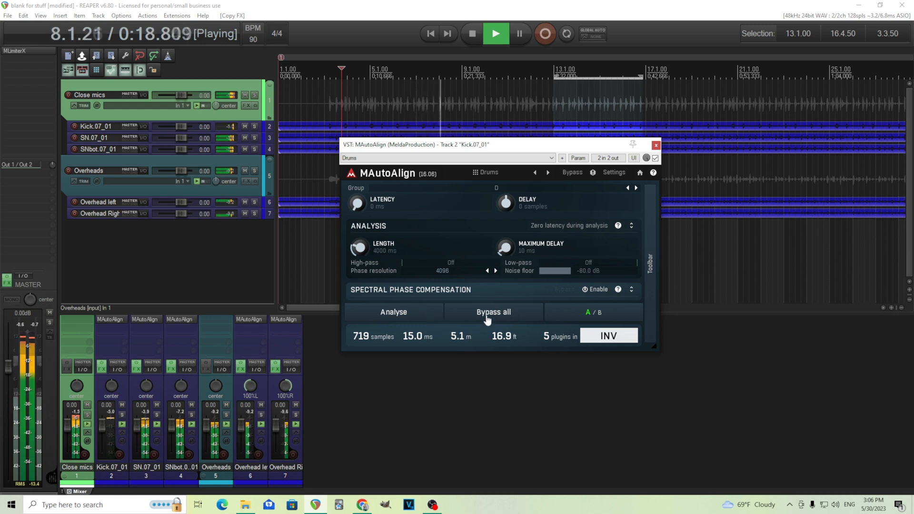
{"action": "left_click", "coordinate": [494, 312]}
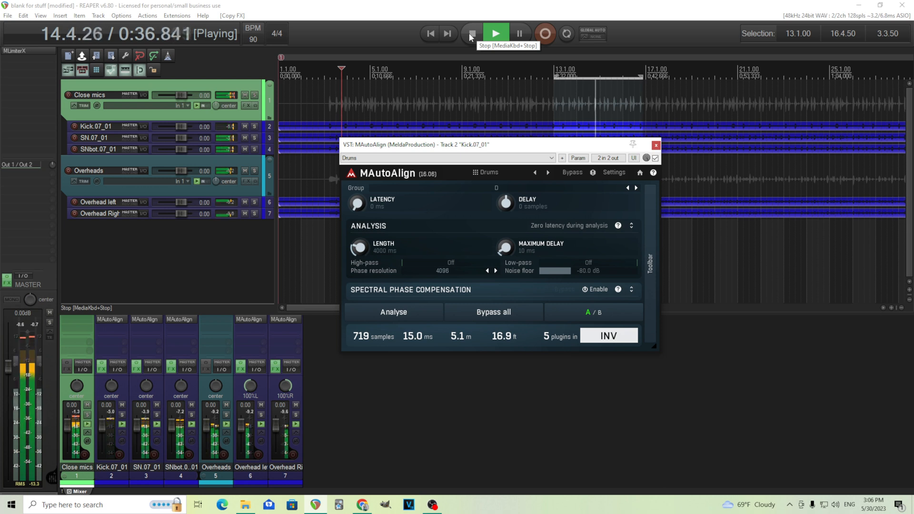
{"action": "left_click", "coordinate": [471, 33]}
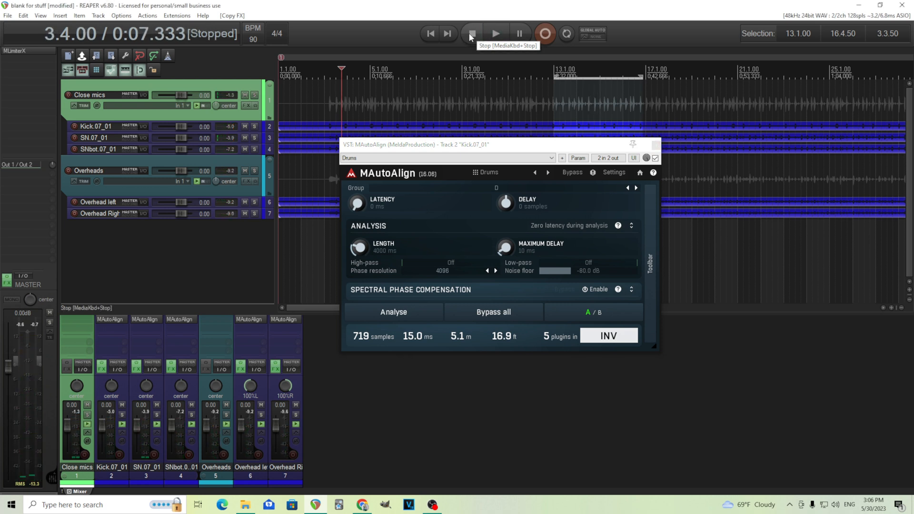
{"action": "mouse_move", "coordinate": [111, 322]}
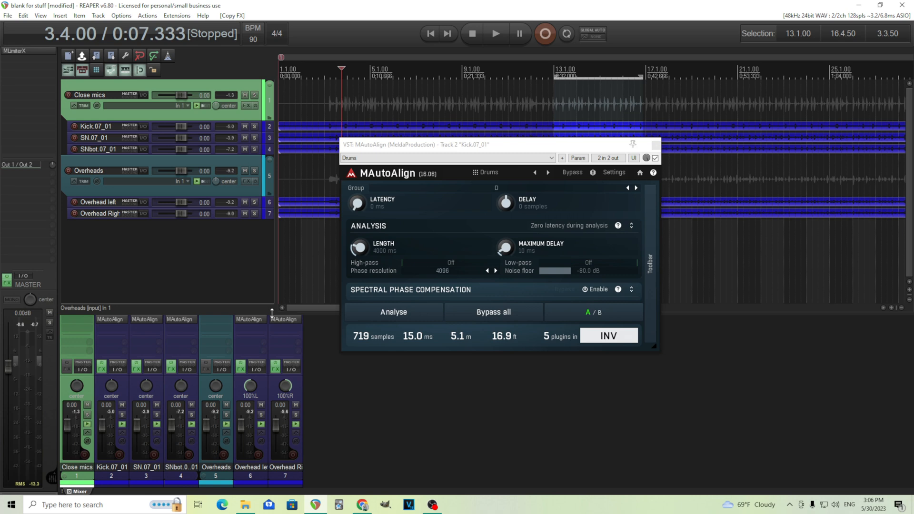
Enable spectral phase compensation on SN.07_01's aligner (307-sample offset) and close Overhead left's window
{"action": "left_click_drag", "start_coordinate": [495, 144], "coordinate": [537, 231]}
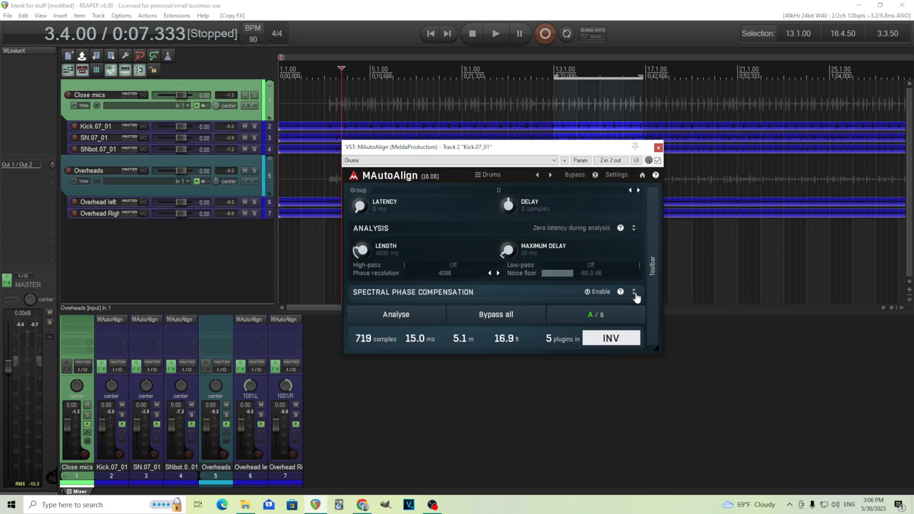
{"action": "left_click", "coordinate": [637, 292]}
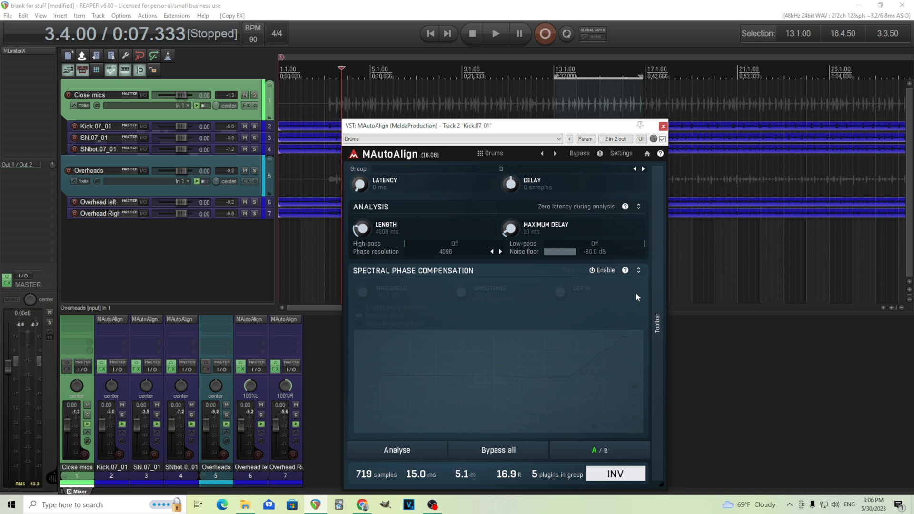
{"action": "mouse_move", "coordinate": [153, 480]}
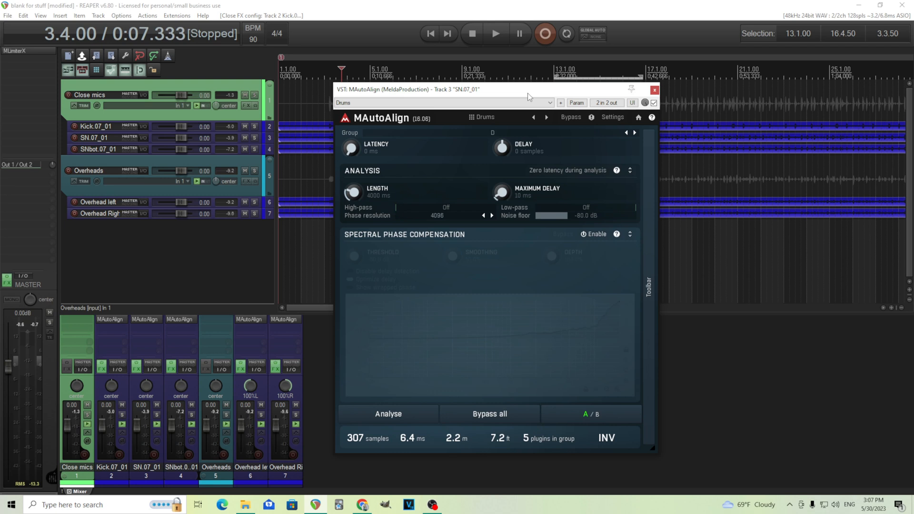
{"action": "left_click", "coordinate": [593, 233]}
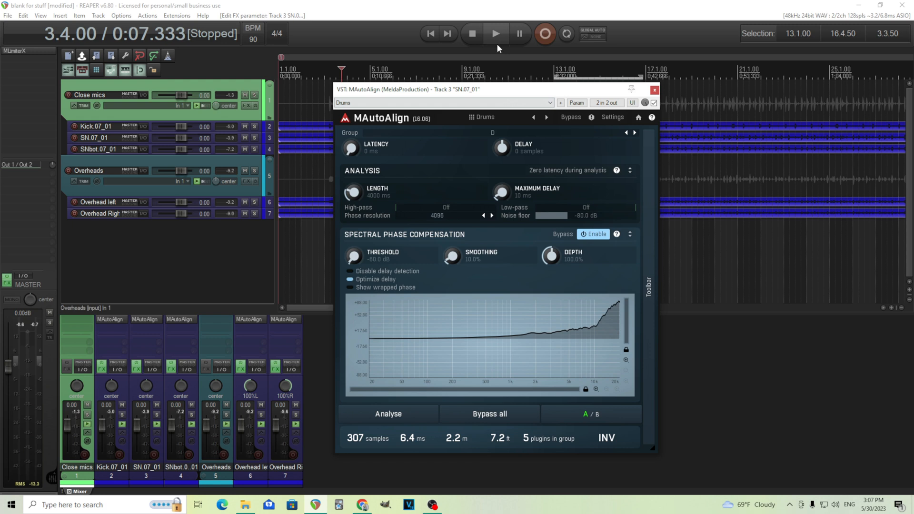
{"action": "mouse_move", "coordinate": [604, 320]}
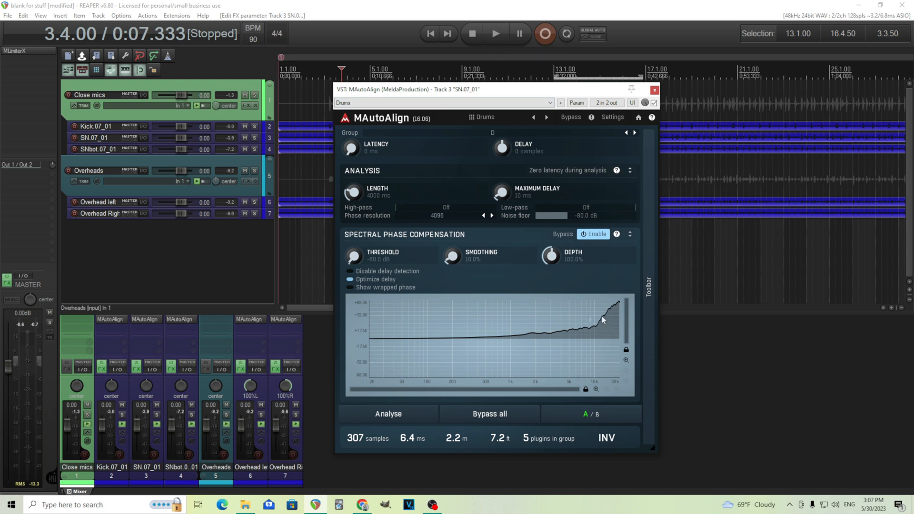
{"action": "mouse_move", "coordinate": [318, 350]}
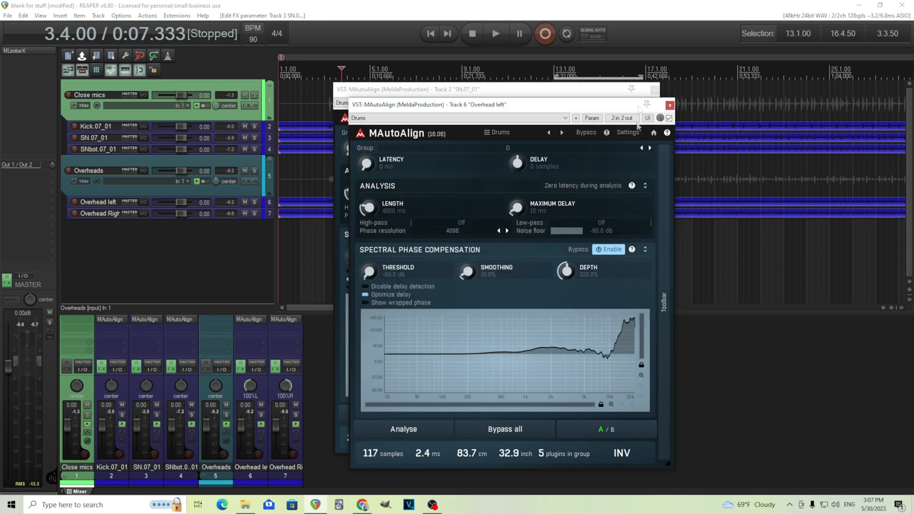
{"action": "left_click", "coordinate": [670, 105]}
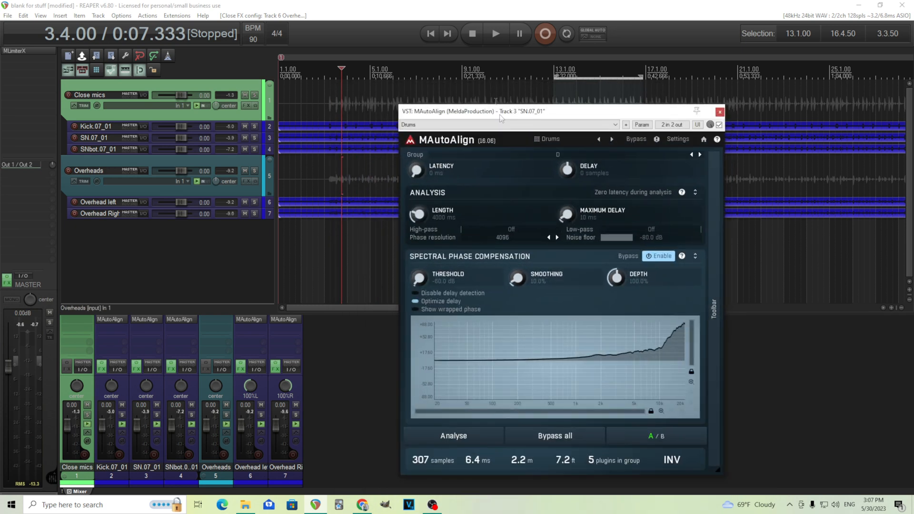
{"action": "left_click", "coordinate": [495, 34]}
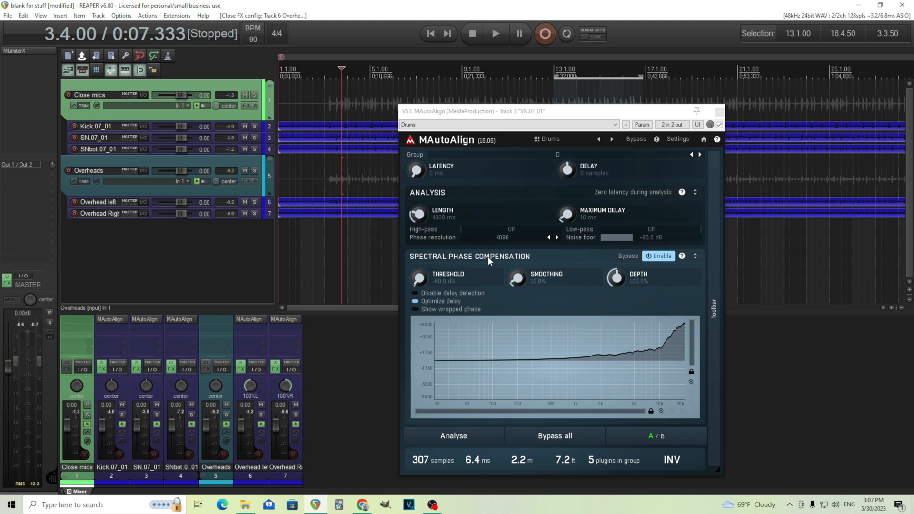
{"action": "mouse_move", "coordinate": [513, 277]}
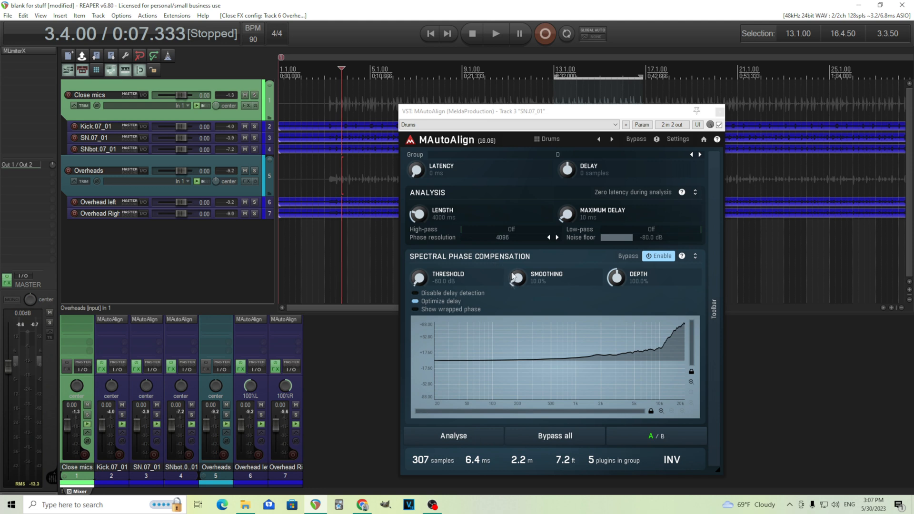
Play the drums while adjusting MAutoAlign phase-compensation smoothing, stop, and settle it at 30%
{"action": "left_click", "coordinate": [495, 34]}
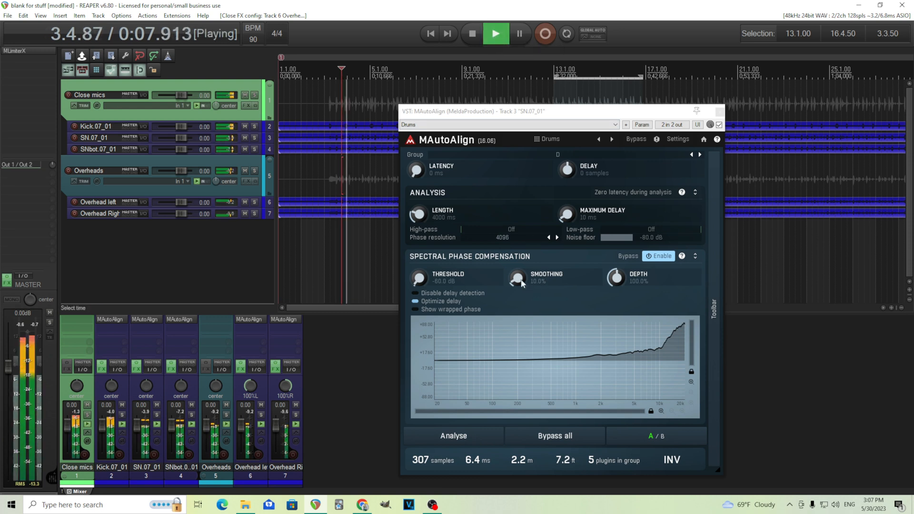
{"action": "left_click_drag", "start_coordinate": [517, 278], "coordinate": [517, 257]}
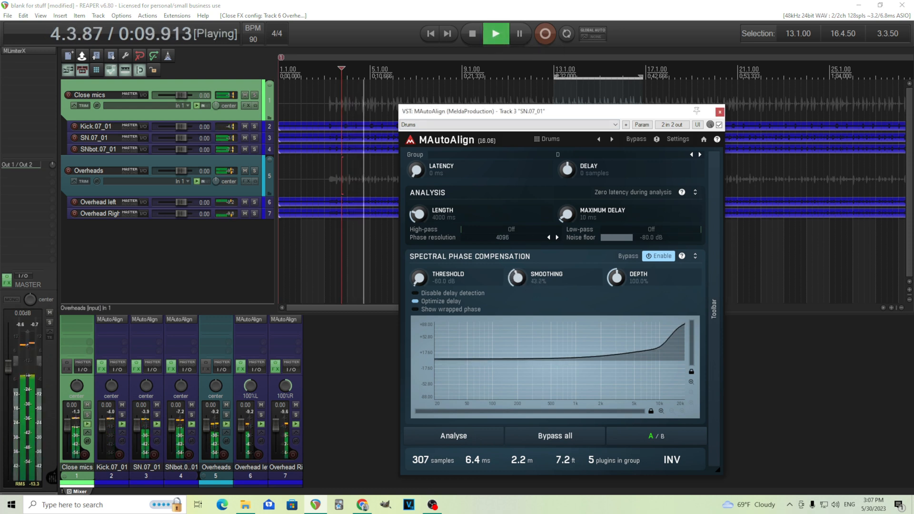
{"action": "left_click_drag", "start_coordinate": [516, 278], "coordinate": [515, 285]}
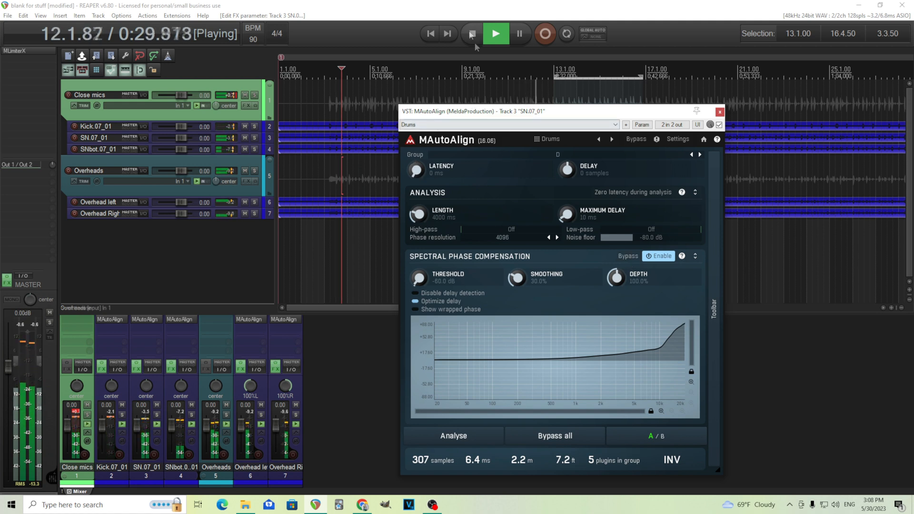
{"action": "left_click", "coordinate": [471, 33]}
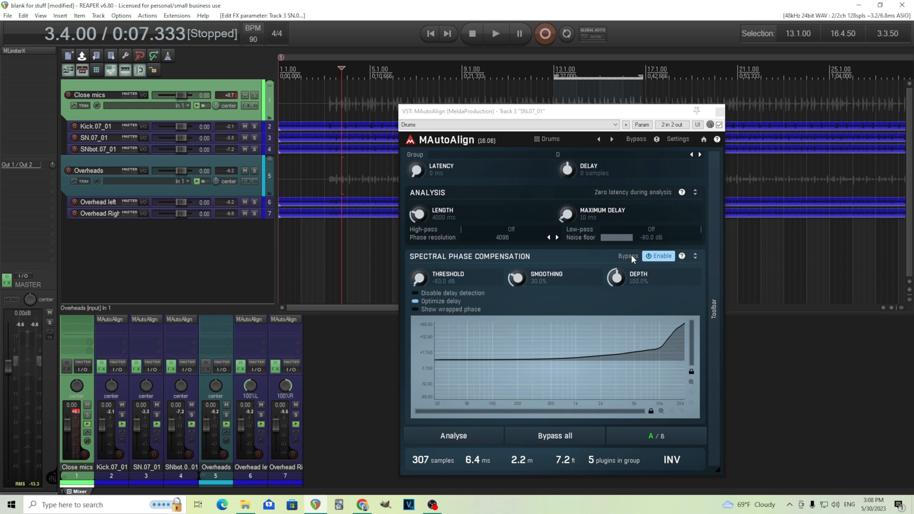
{"action": "mouse_move", "coordinate": [597, 316]}
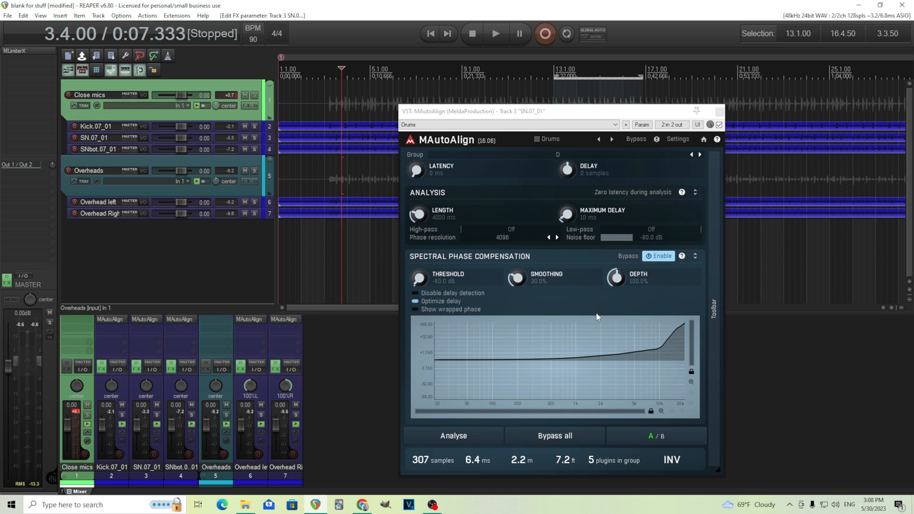
{"action": "mouse_move", "coordinate": [599, 333]}
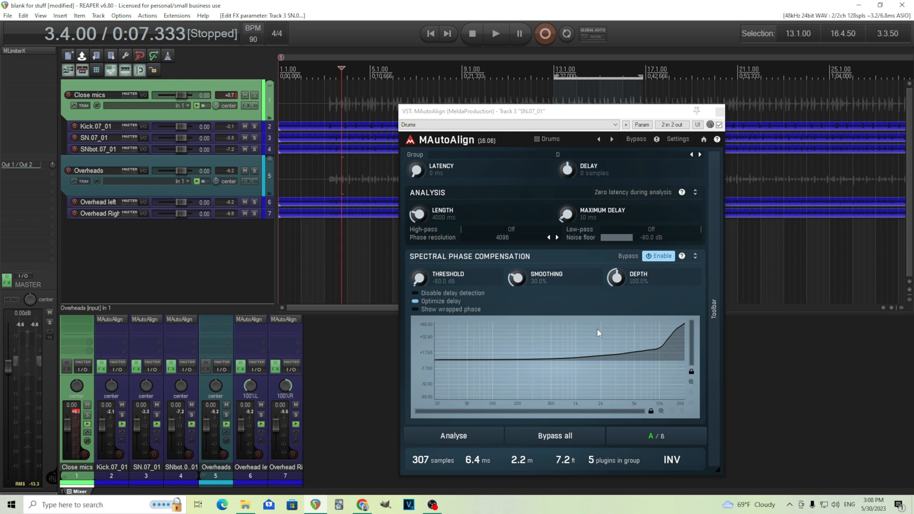
{"action": "mouse_move", "coordinate": [519, 286]}
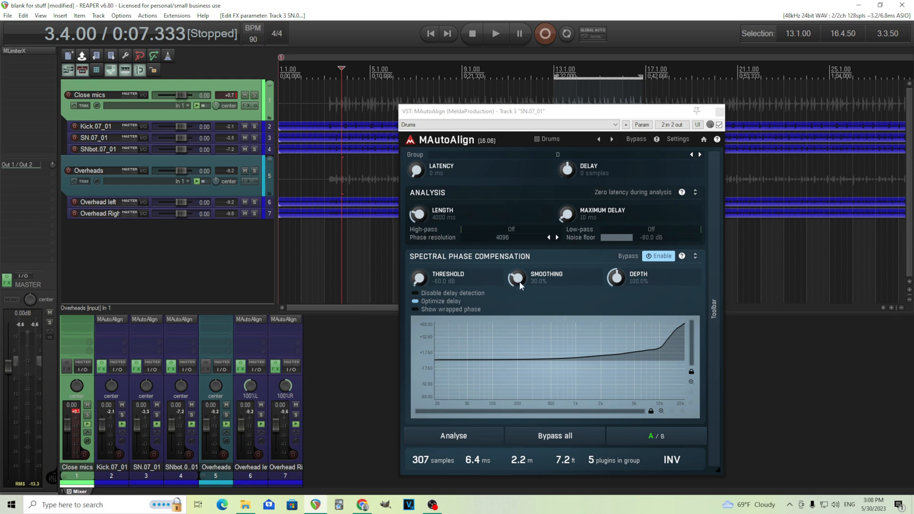
{"action": "left_click_drag", "start_coordinate": [517, 279], "coordinate": [517, 290]}
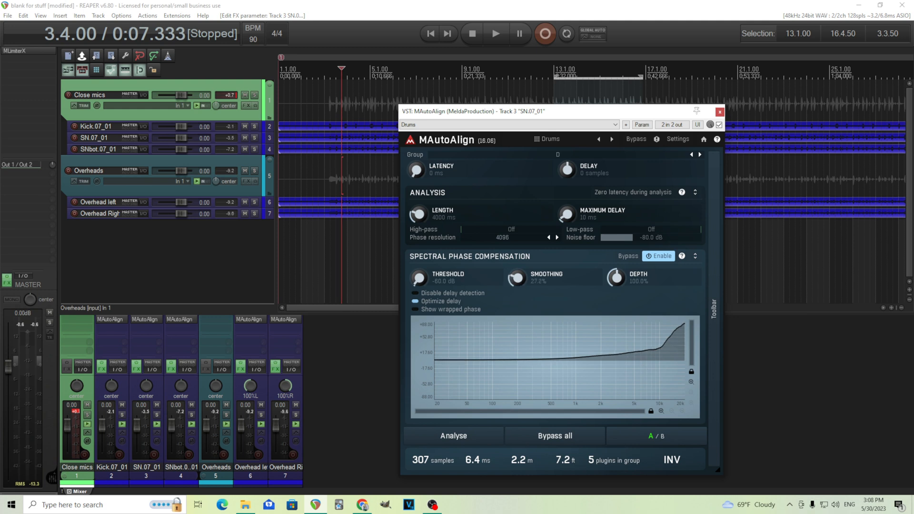
{"action": "left_click_drag", "start_coordinate": [515, 278], "coordinate": [520, 286]}
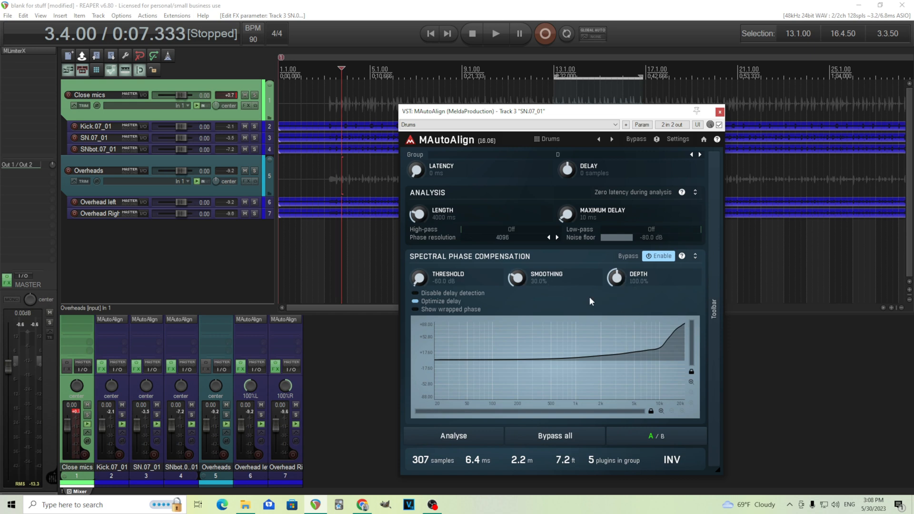
{"action": "mouse_move", "coordinate": [417, 234]}
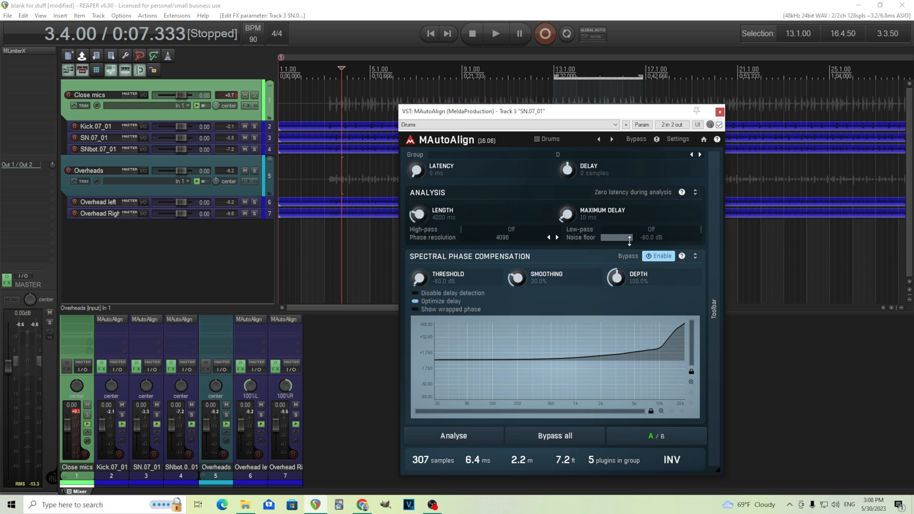
{"action": "mouse_move", "coordinate": [630, 244]}
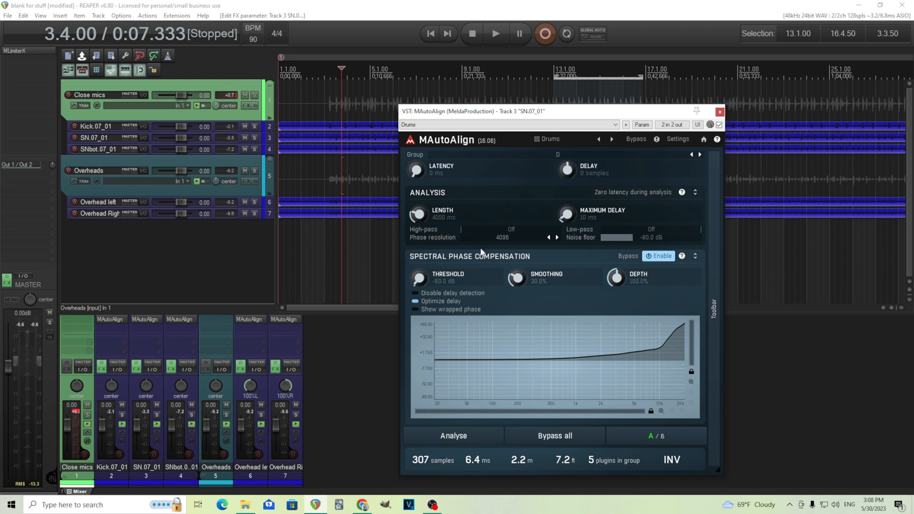
{"action": "mouse_move", "coordinate": [439, 262]}
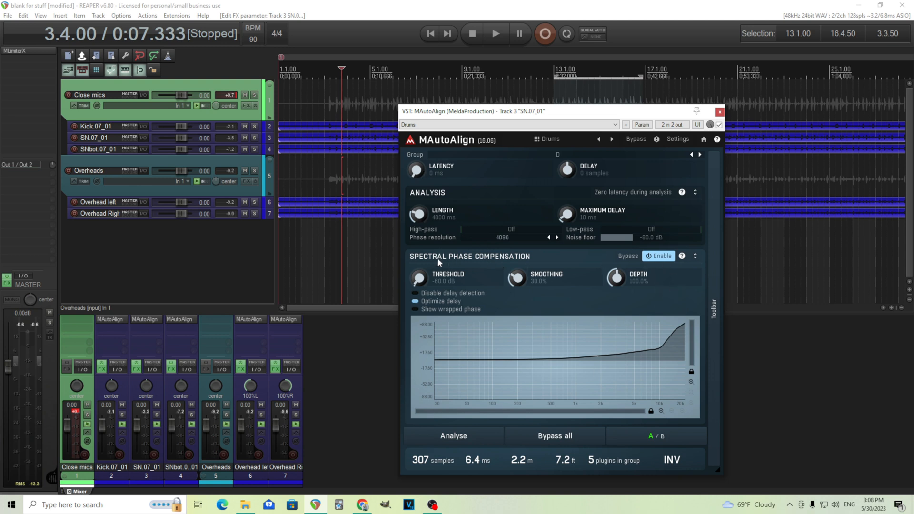
{"action": "mouse_move", "coordinate": [518, 260]}
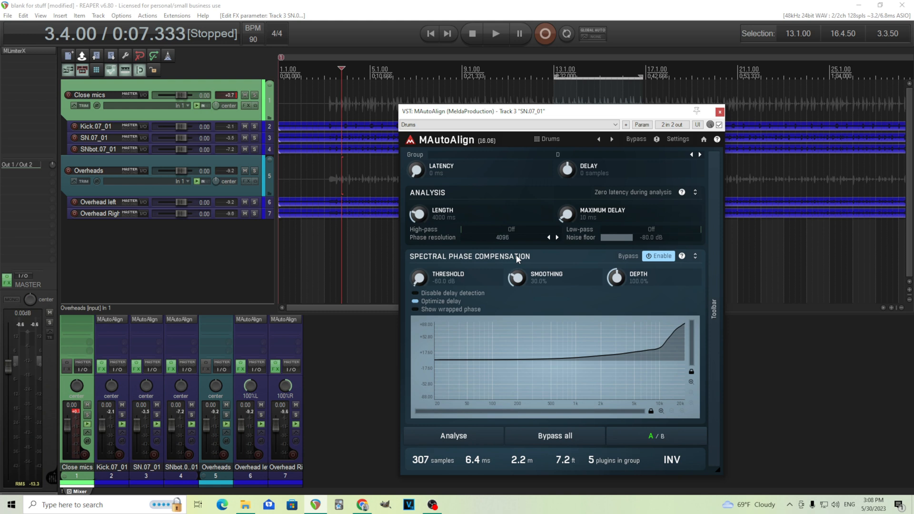
{"action": "mouse_move", "coordinate": [515, 203]}
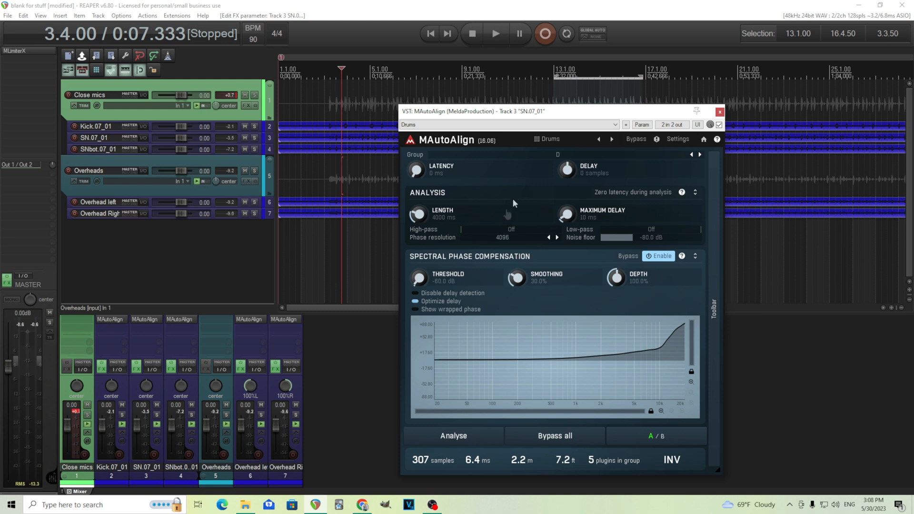
{"action": "mouse_move", "coordinate": [523, 344]}
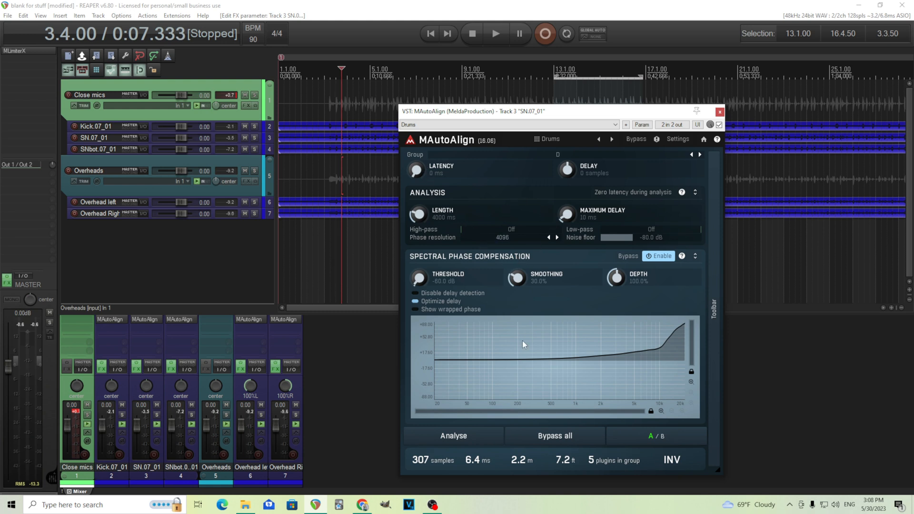
{"action": "mouse_move", "coordinate": [473, 463]}
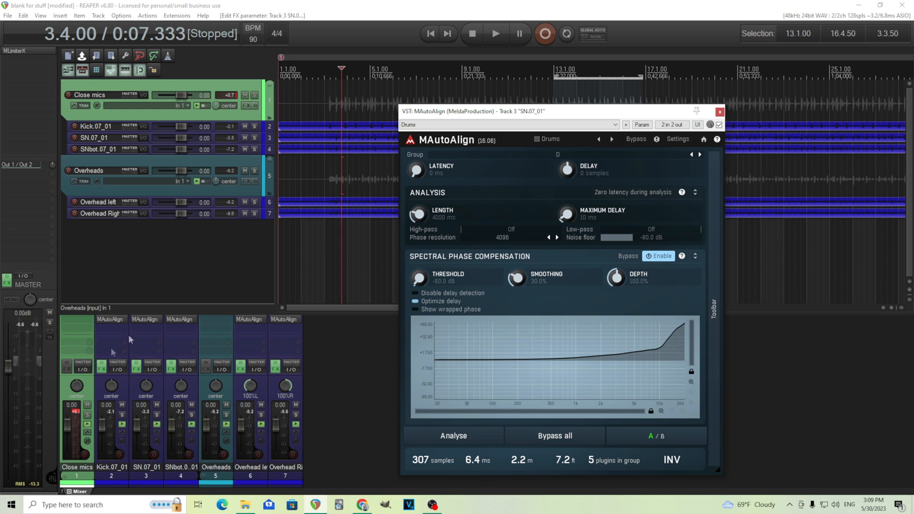
Check the Overhead left MAutoAlign instance, then close the Kick and snare MAutoAlign windows
{"action": "left_click", "coordinate": [720, 111]}
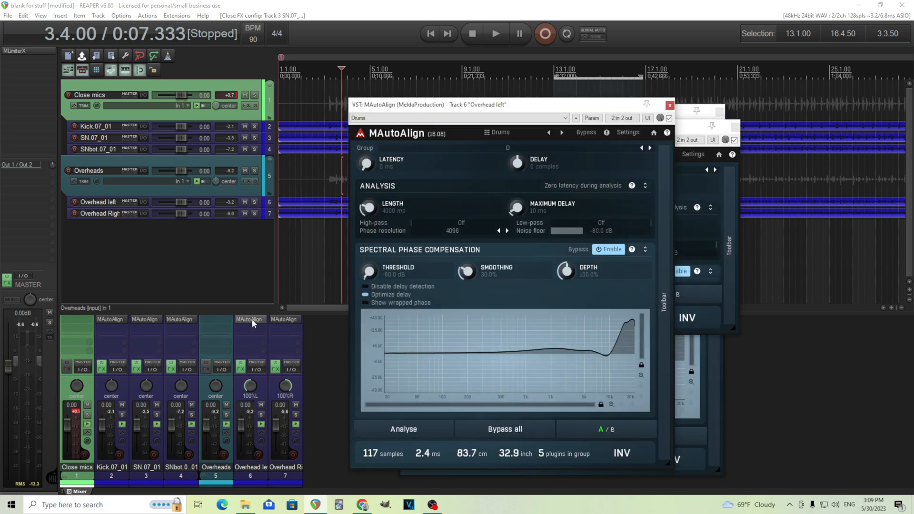
{"action": "mouse_move", "coordinate": [421, 463]}
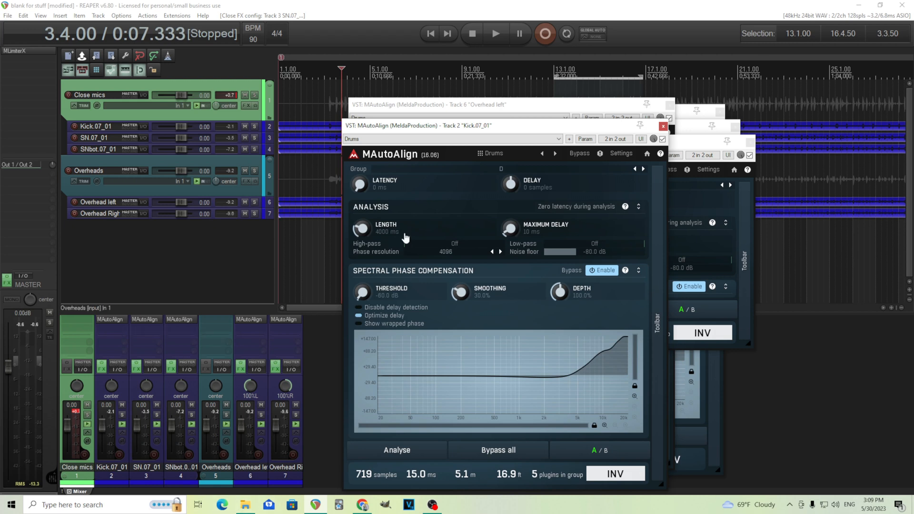
{"action": "mouse_move", "coordinate": [434, 491]}
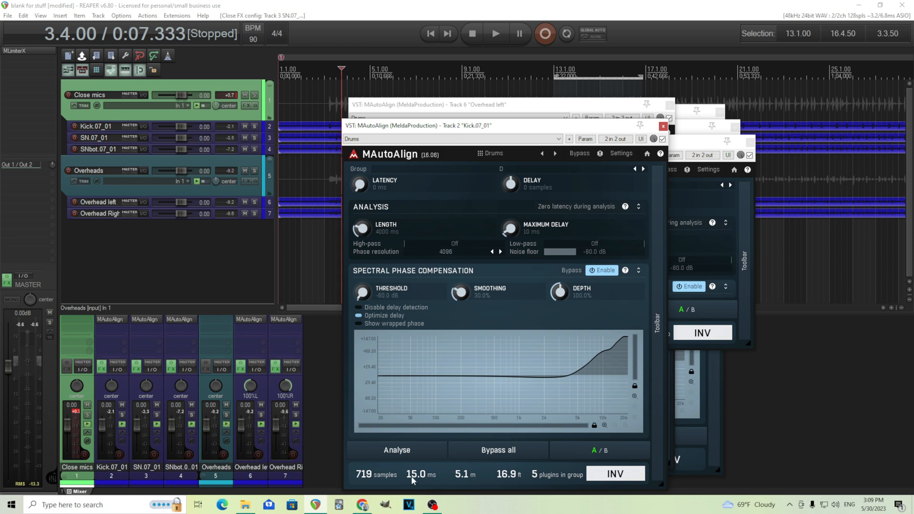
{"action": "mouse_move", "coordinate": [412, 221]}
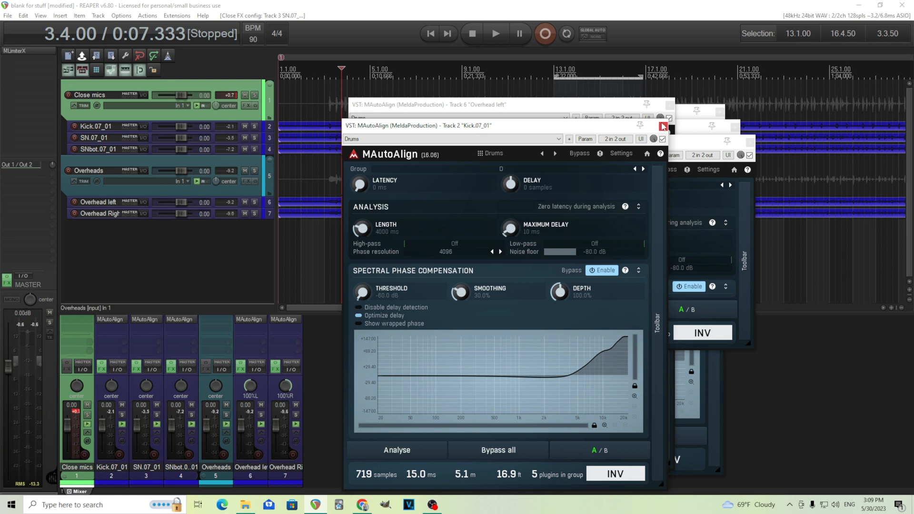
{"action": "left_click", "coordinate": [662, 126]}
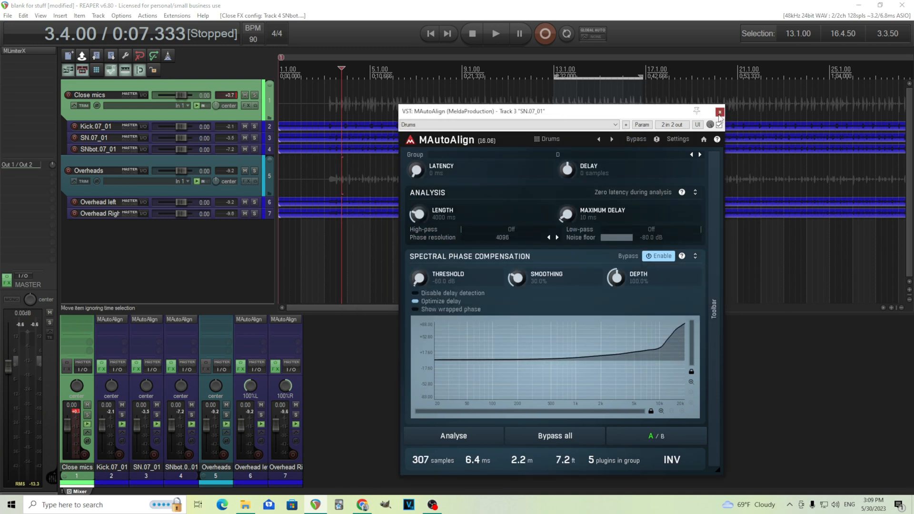
{"action": "left_click", "coordinate": [719, 112]}
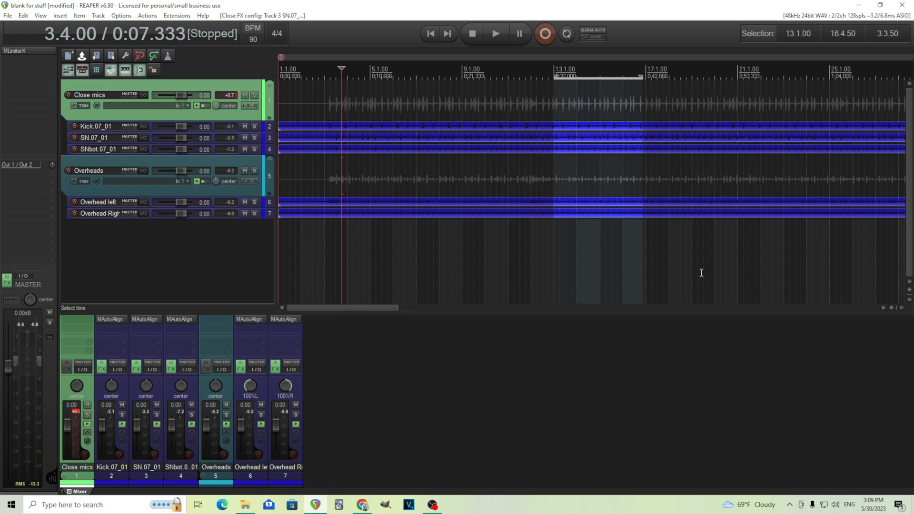